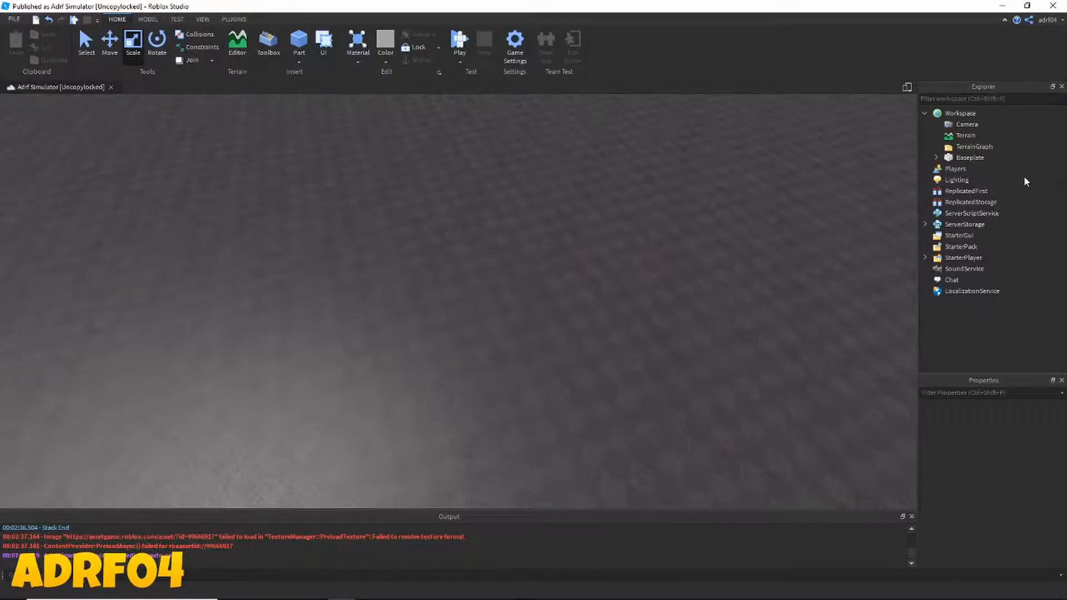
# Step: Insert a new Script into ServerScriptService and begin renaming it
pyautogui.click(971, 213)
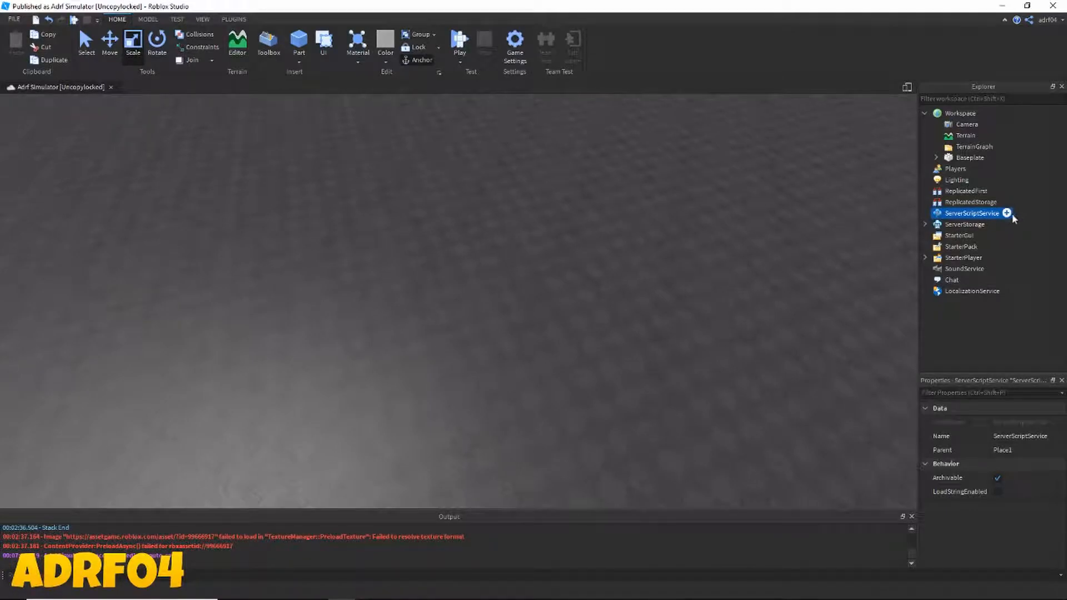
pyautogui.click(1007, 212)
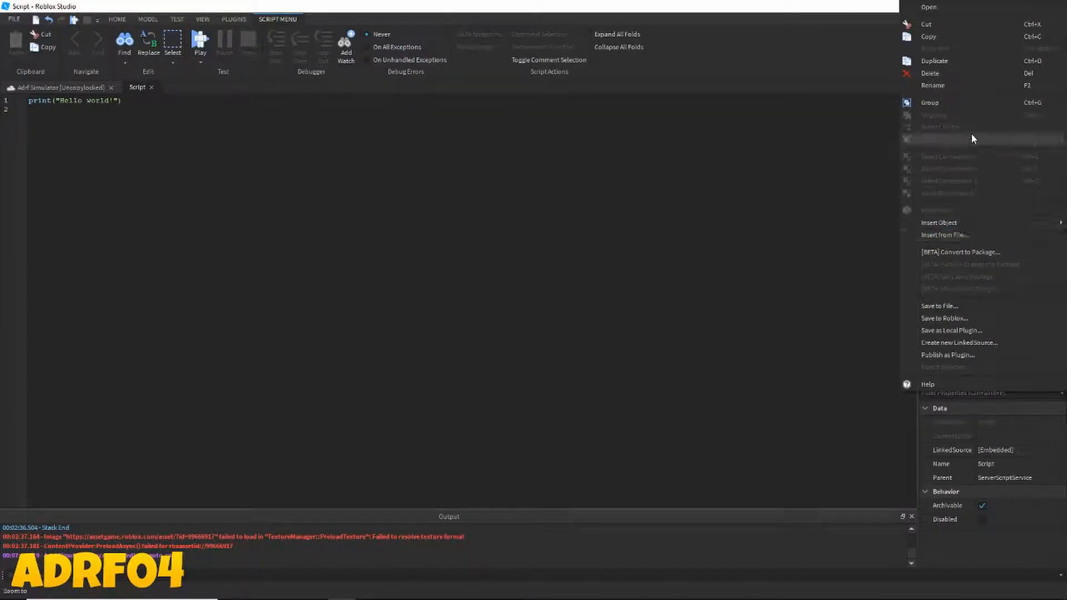
pyautogui.click(932, 85)
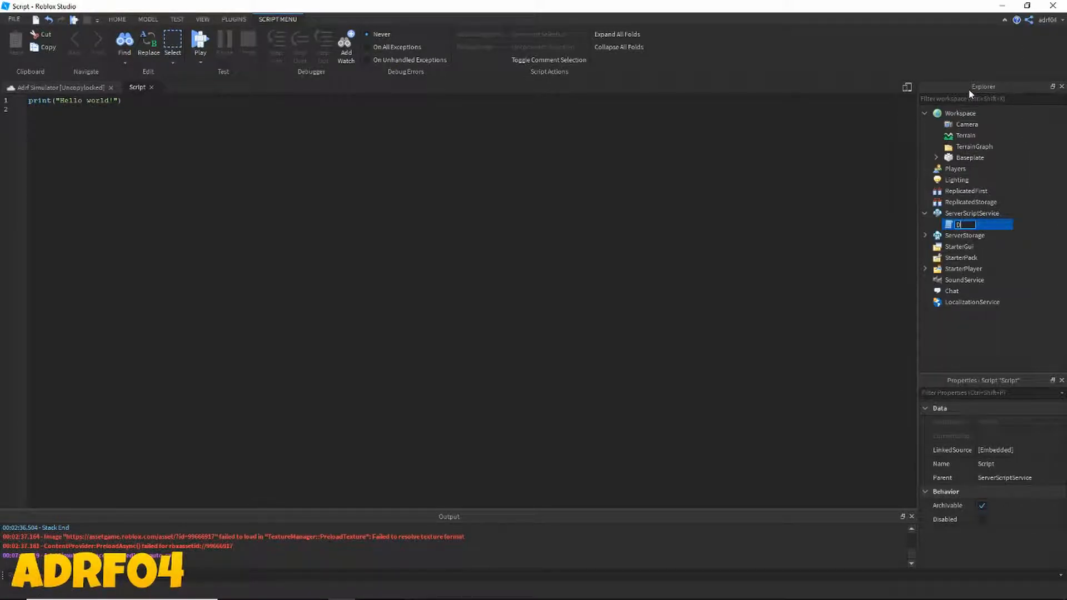
# Step: Name the script DataStores and define DS as DataStoreService's "PlrData" data store
pyautogui.write('DataStores')
pyautogui.click(467, 100)
pyautogui.write('local Da')
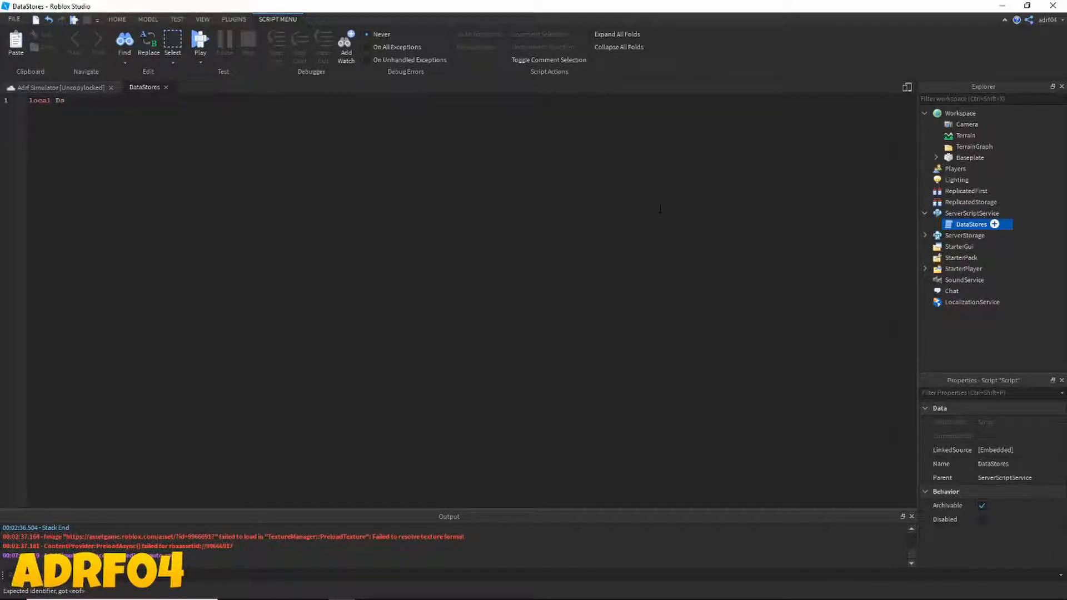
pyautogui.write('S = game:')
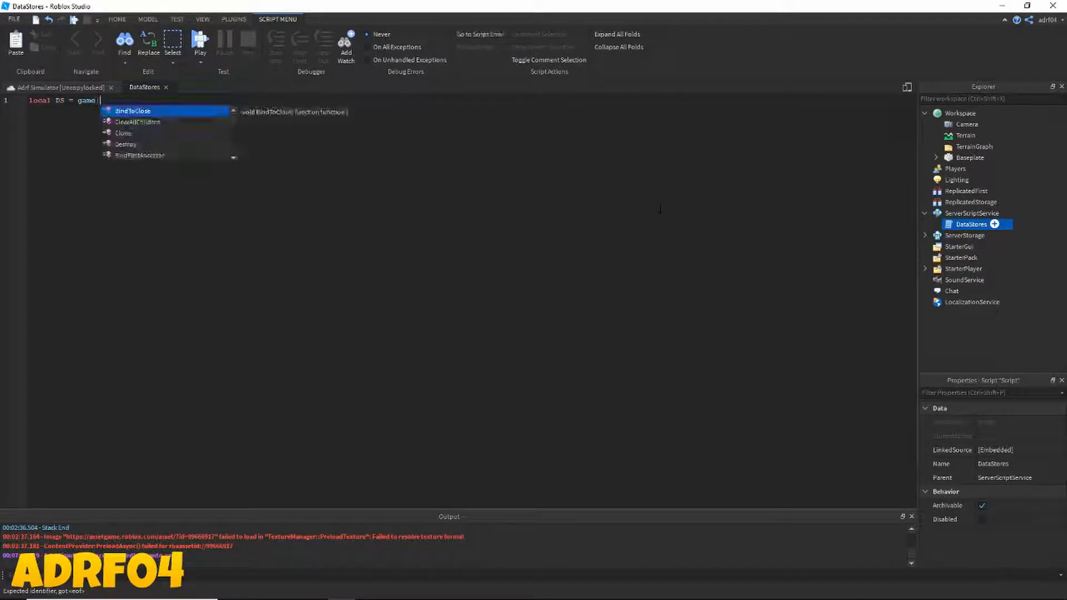
pyautogui.write('GetService("DataStoreService')
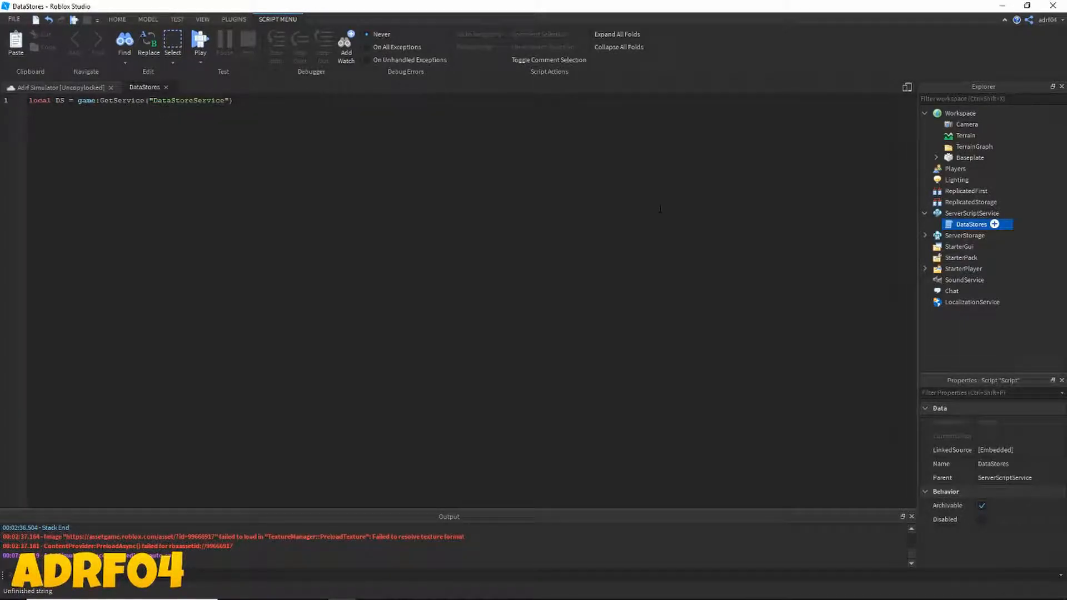
pyautogui.write(':GetDataStore("')
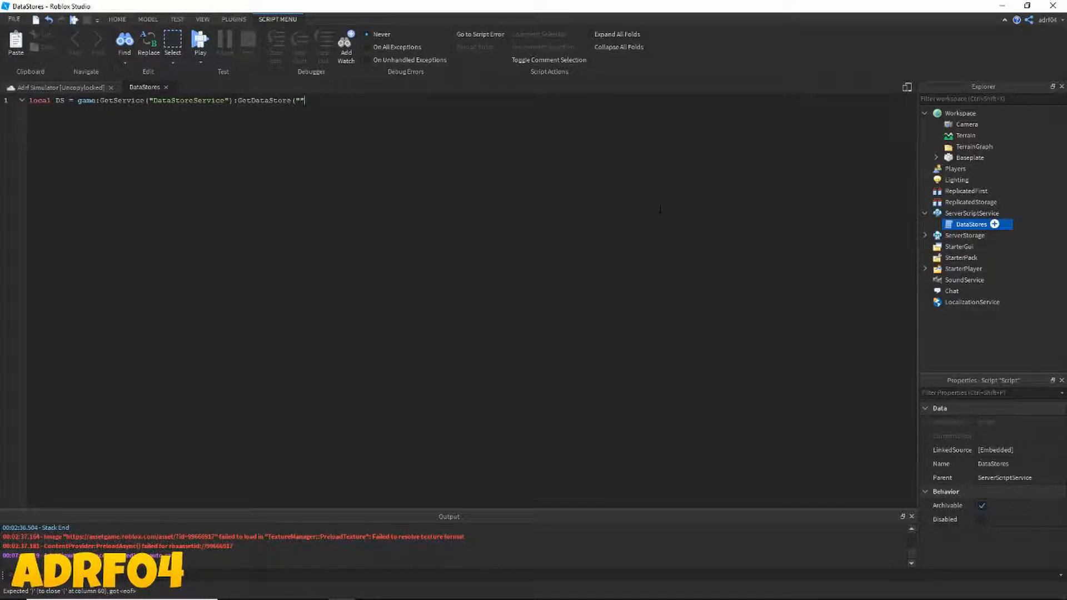
pyautogui.write('PlrData')
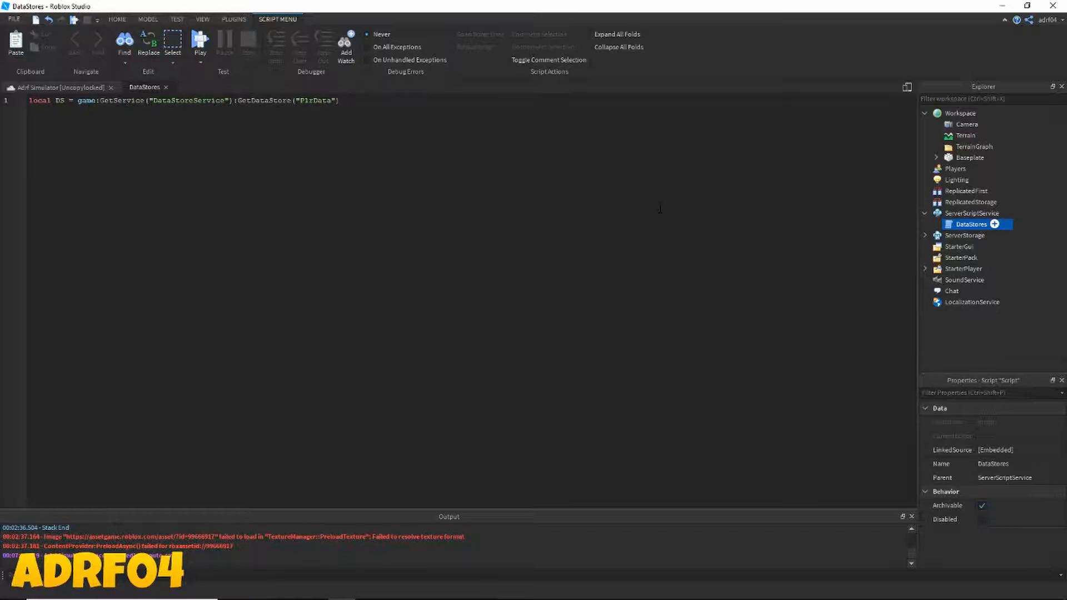
pyautogui.press('Enter')
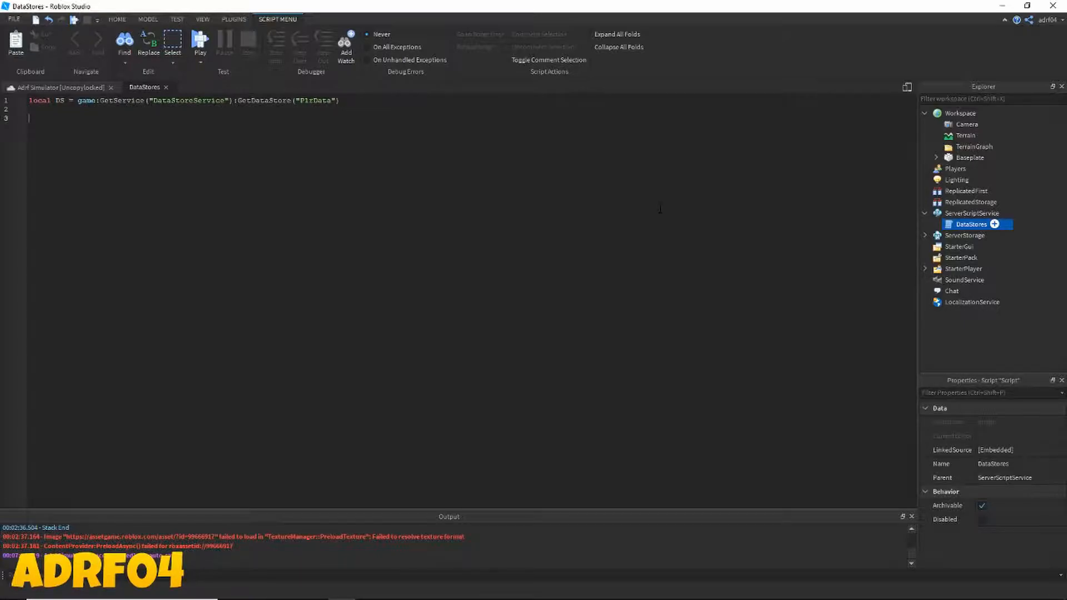
# Step: Add a PlayerAdded handler that creates a Folder named "leaderstats" inside the player
pyautogui.write('game')
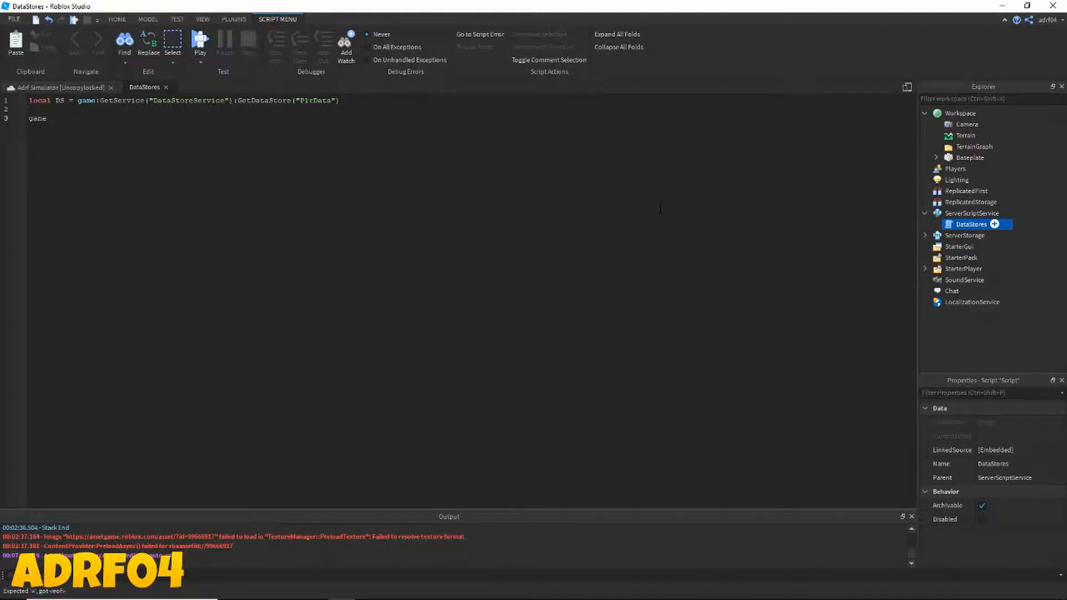
pyautogui.write('.Players')
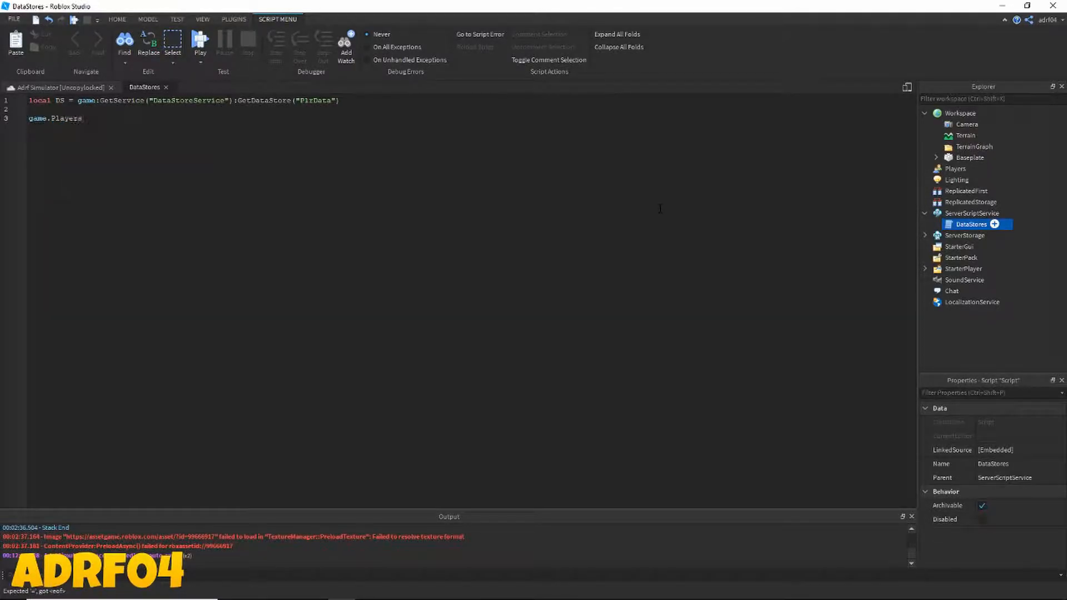
pyautogui.write('.PlayerAdded:COnn')
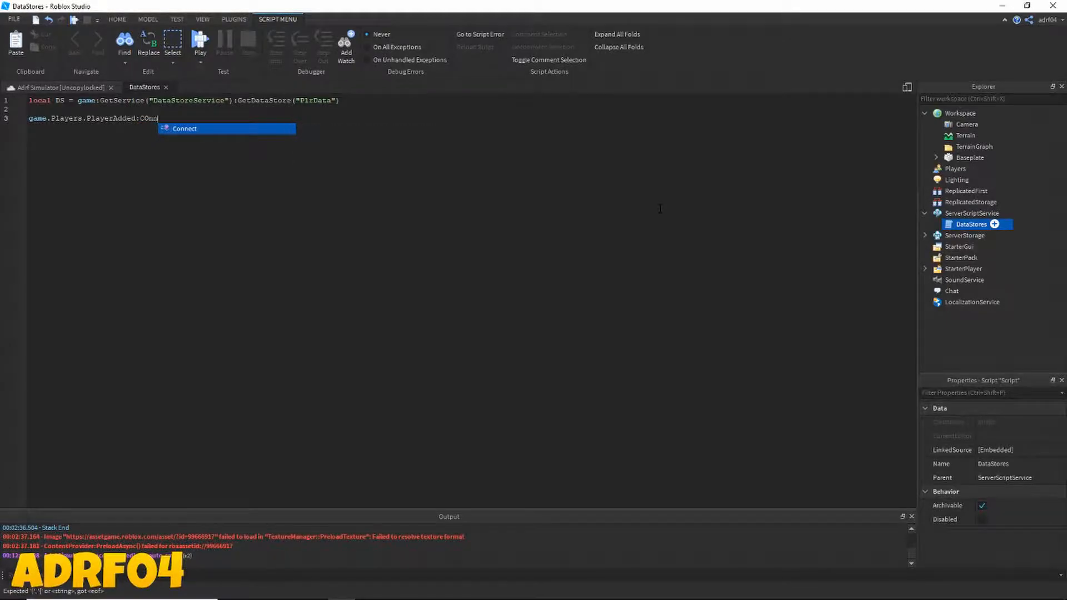
pyautogui.write('nnec')
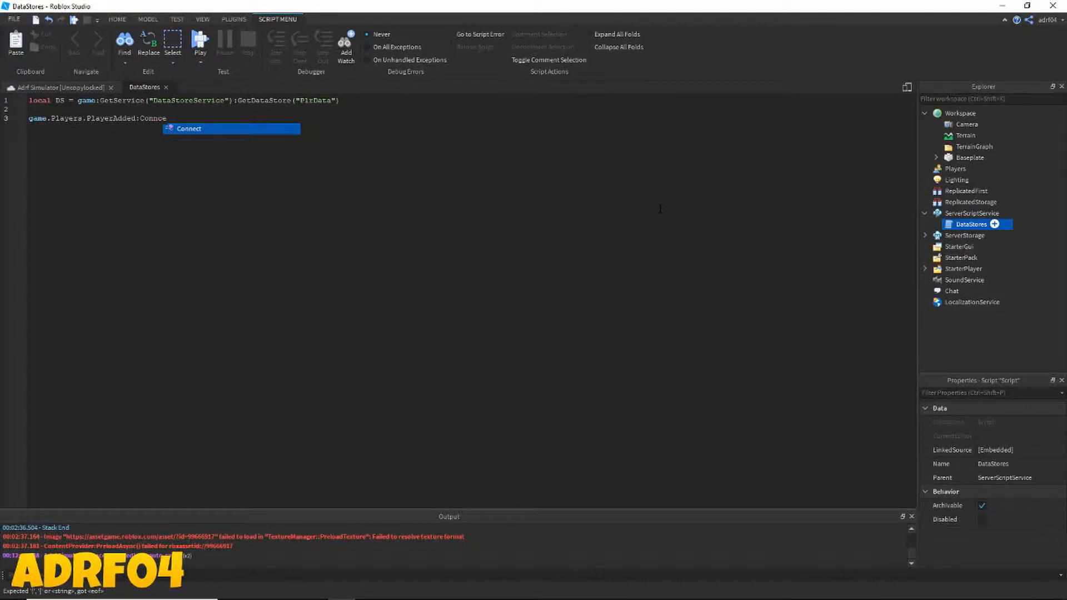
pyautogui.write('t(function(plr')
pyautogui.write('local ')
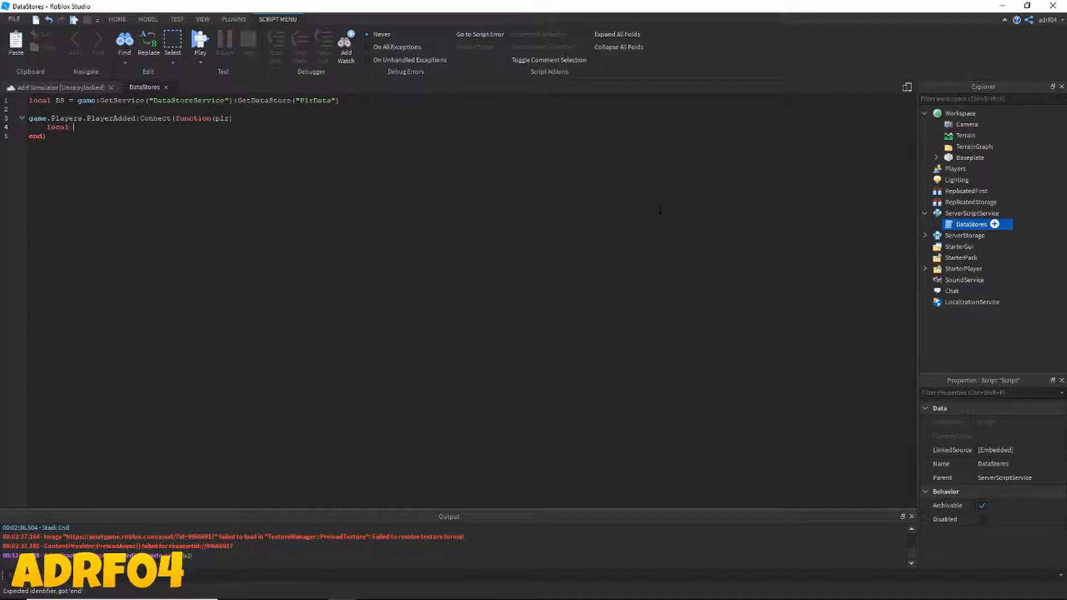
pyautogui.write('leaderstats')
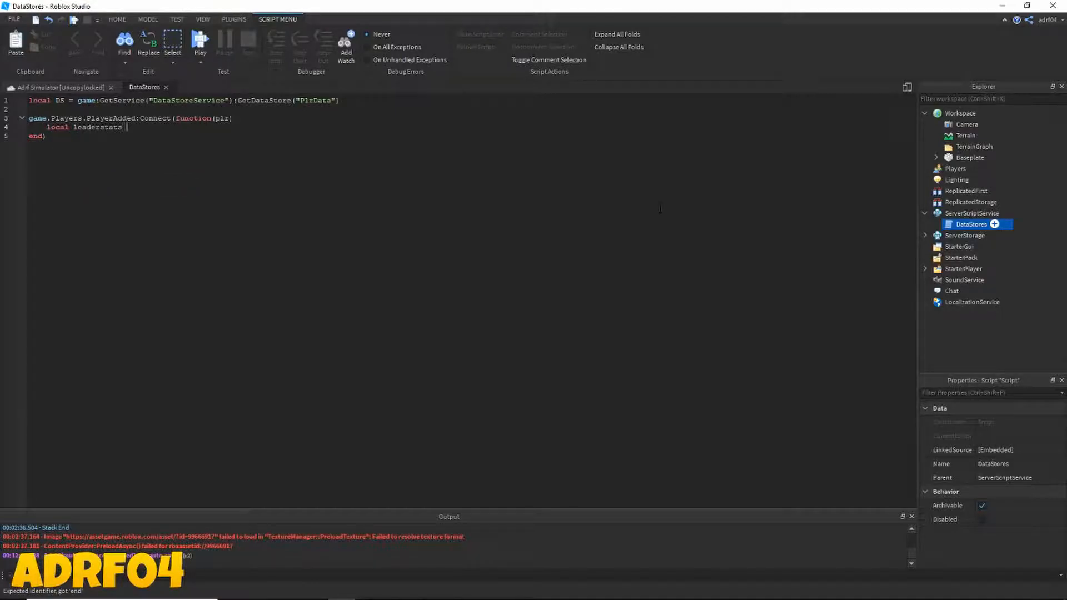
pyautogui.write('= Instance.new')
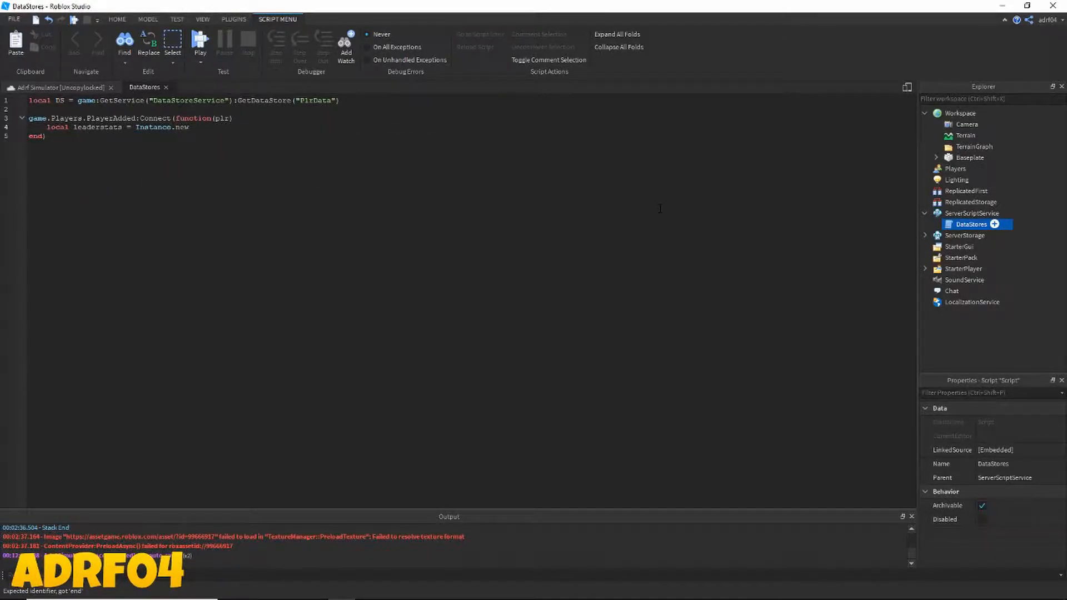
pyautogui.write('("')
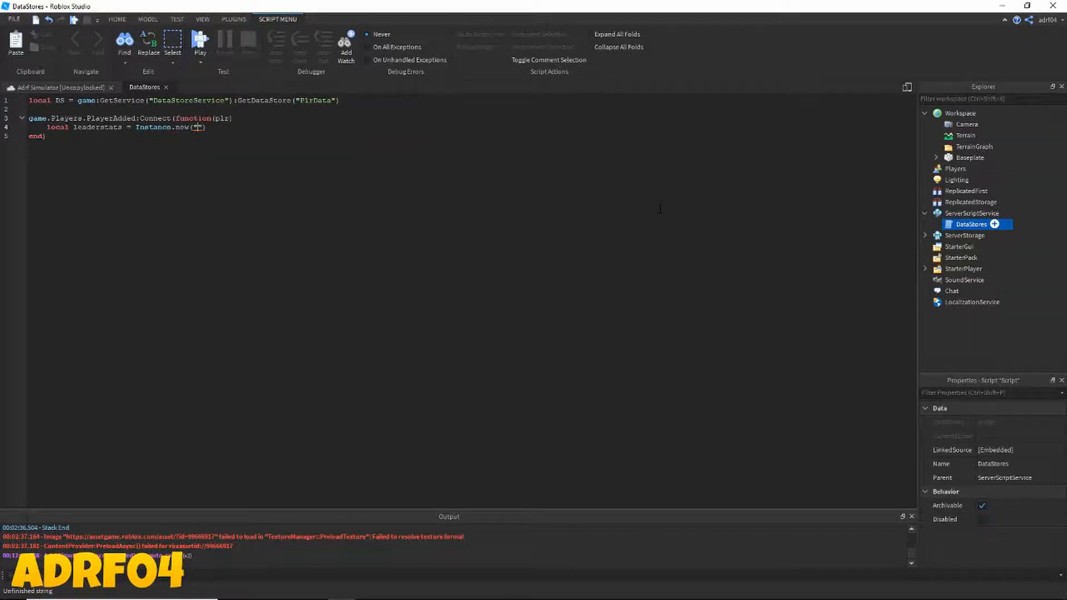
pyautogui.write('Folder", plr')
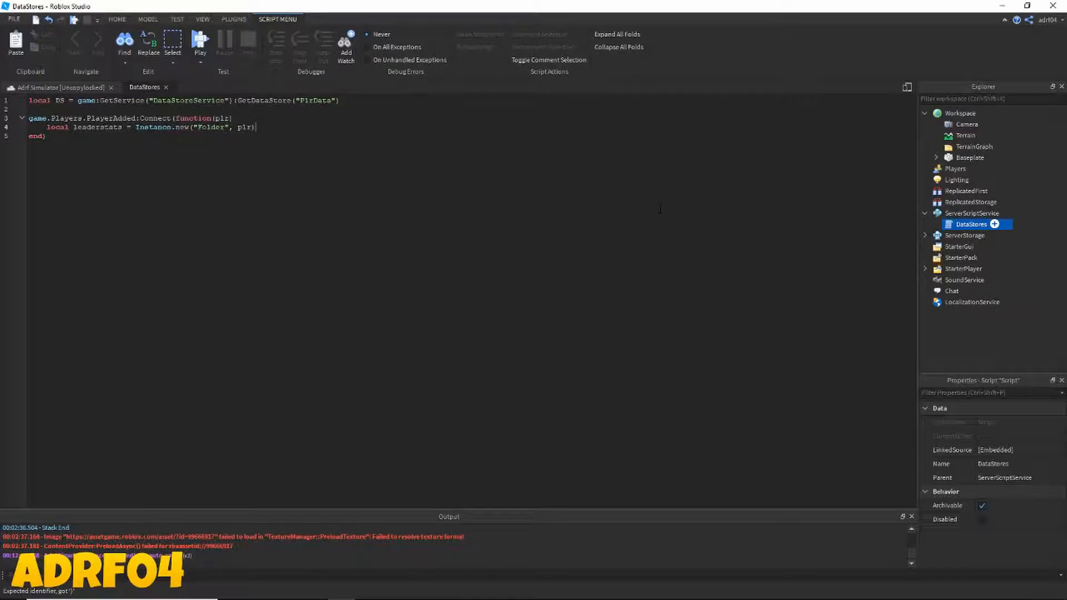
pyautogui.write('leaderstats.Name')
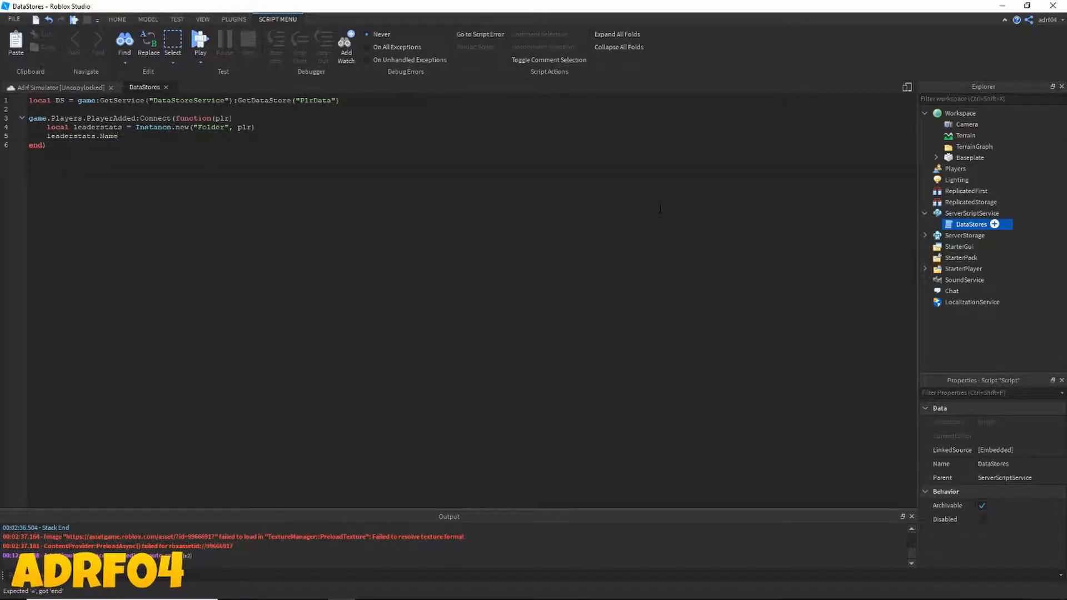
pyautogui.write('= "leaderstats')
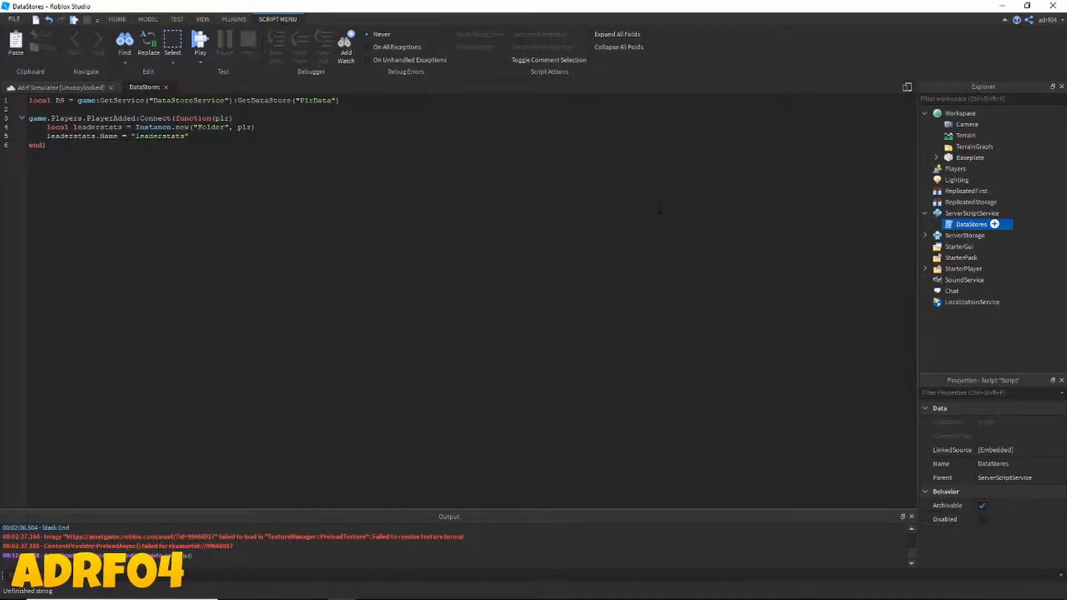
pyautogui.press('Enter')
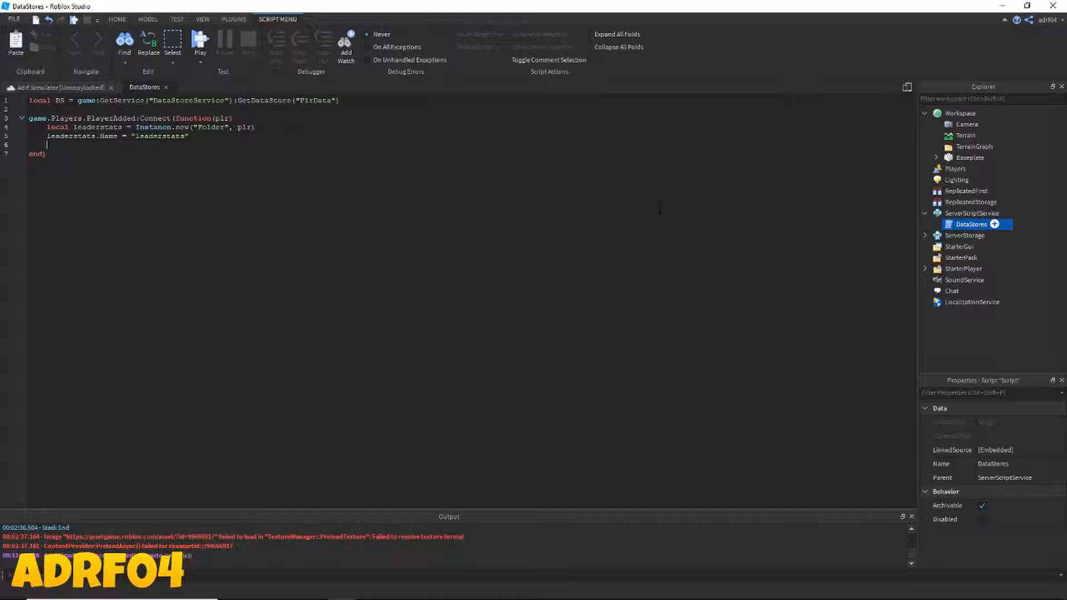
# Step: Create a Points IntValue under leaderstats and set its Name to "Points"
pyautogui.press('enter')
pyautogui.write('local')
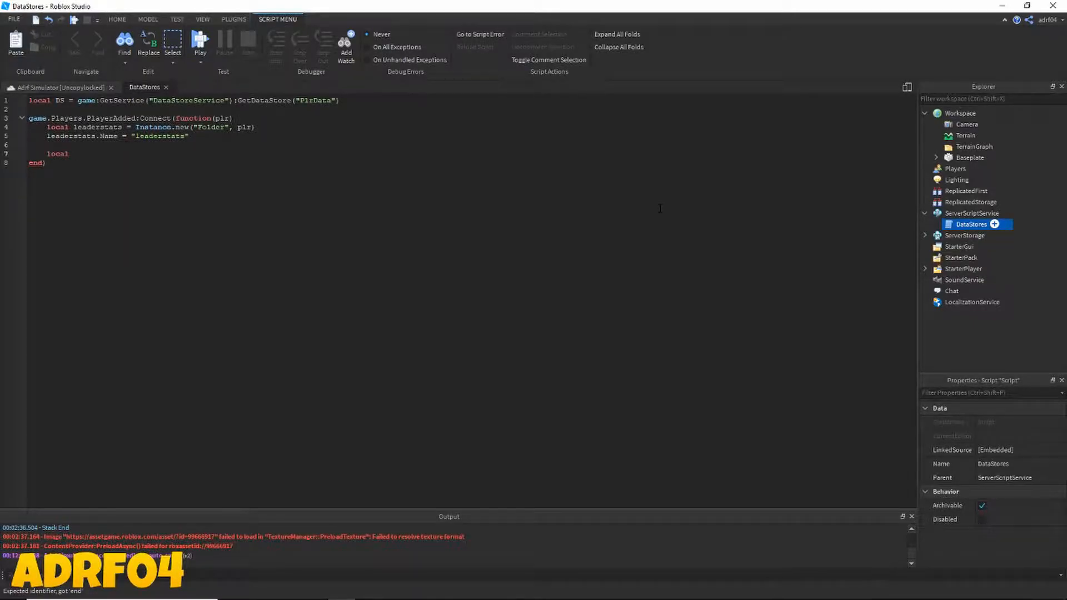
pyautogui.write('nts')
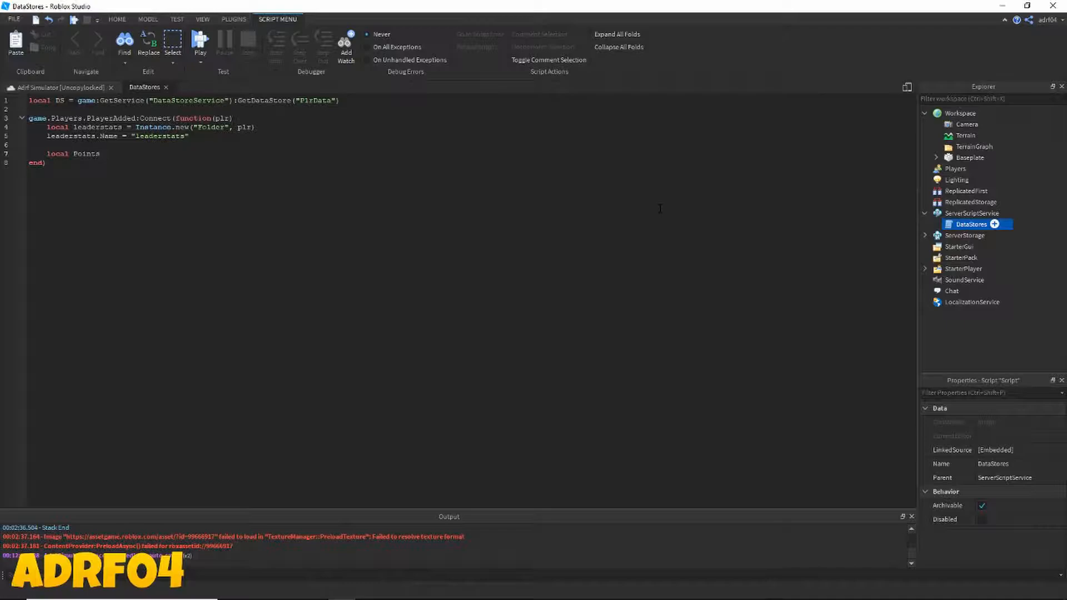
pyautogui.write('= Instance')
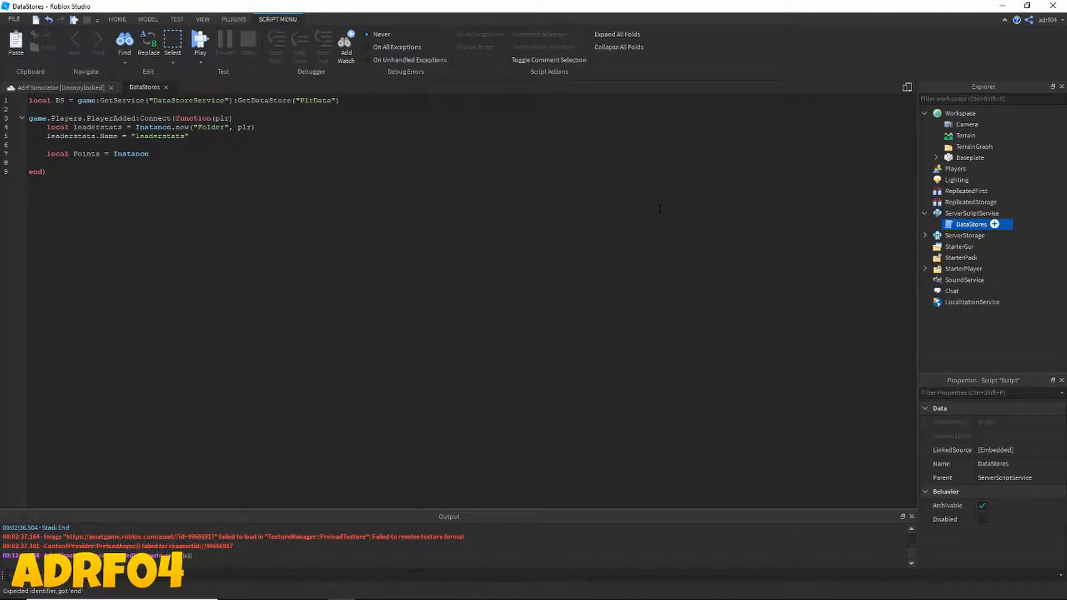
pyautogui.write('.new()')
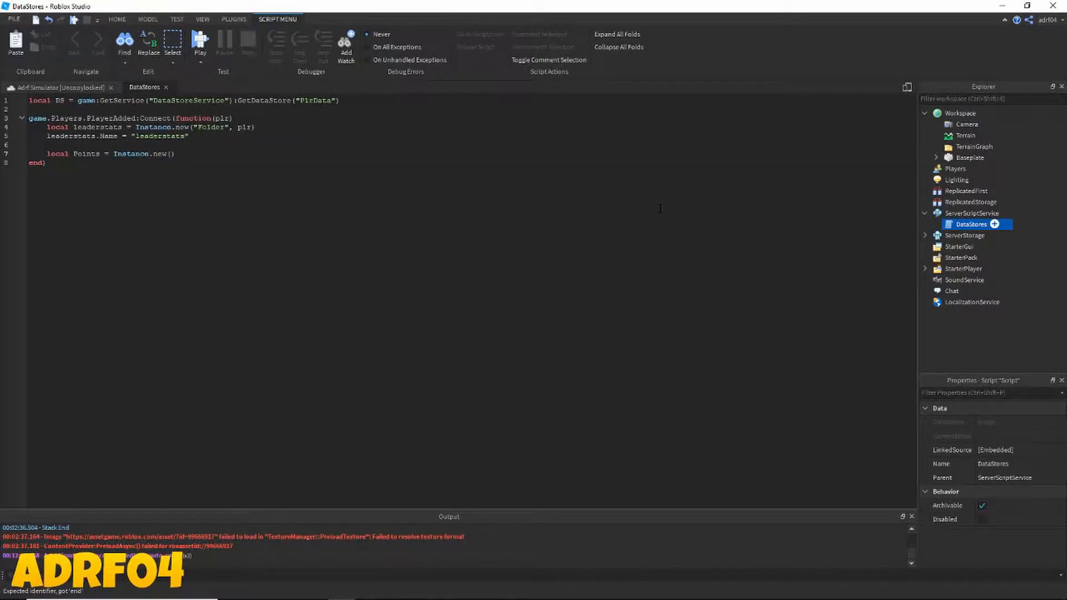
pyautogui.write('IntValue", leaderstats')
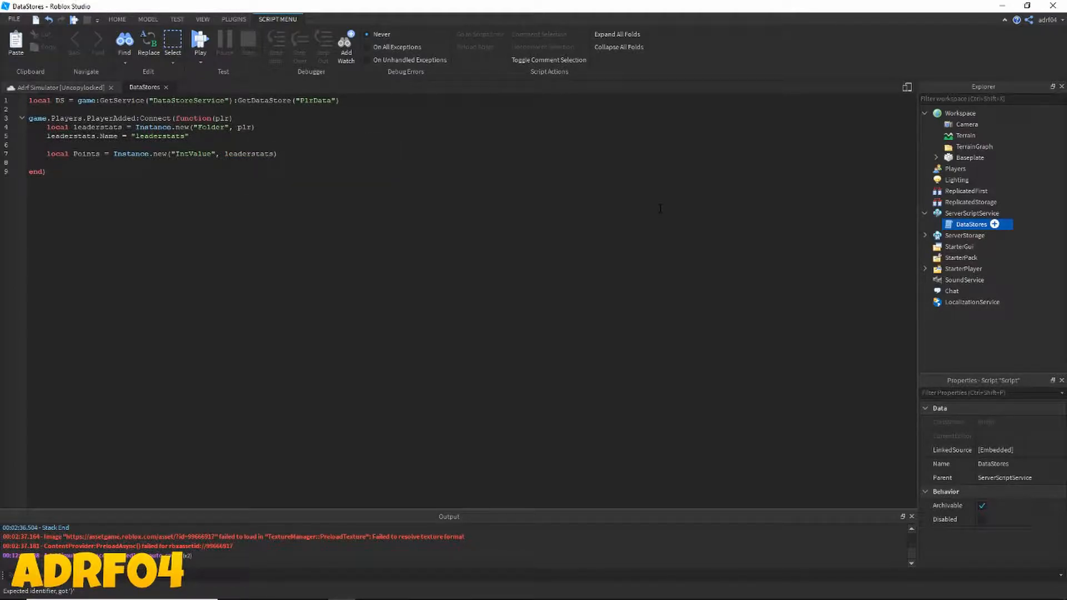
pyautogui.write('Points.')
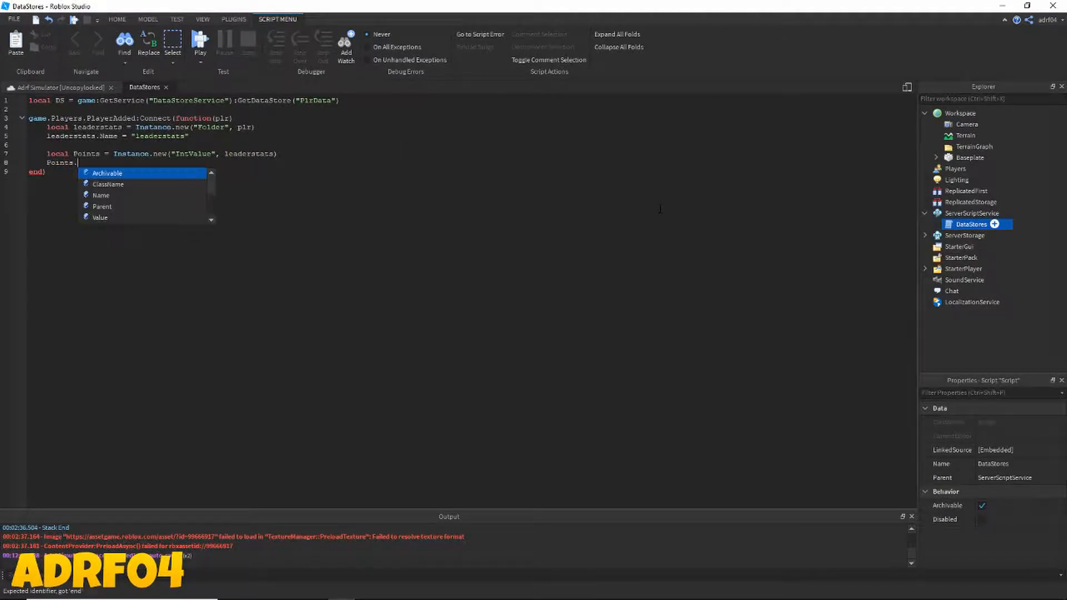
pyautogui.write('Name')
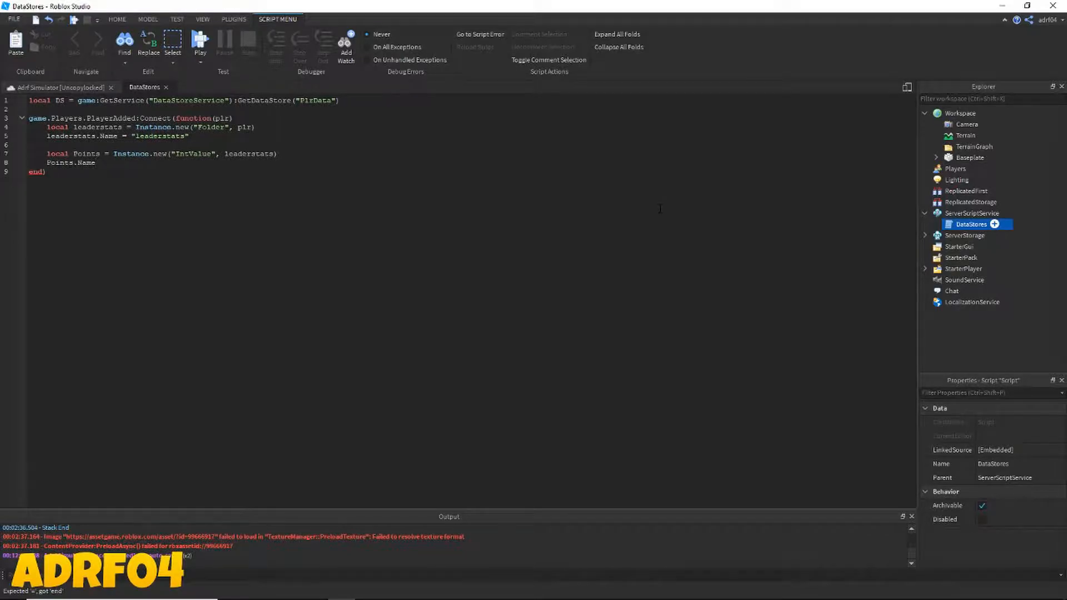
pyautogui.write('= "Points')
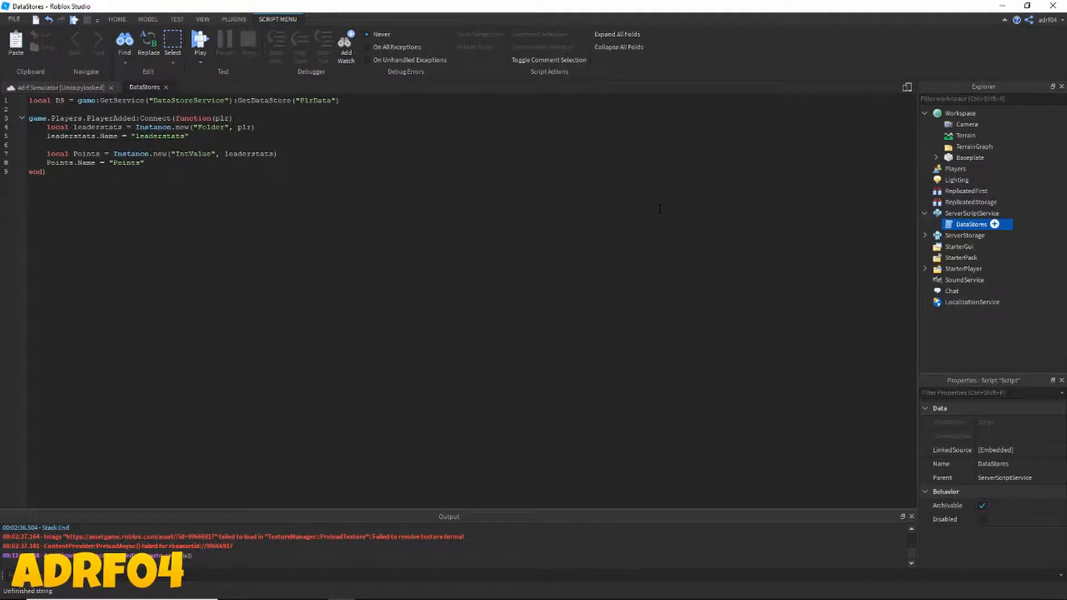
pyautogui.write('local')
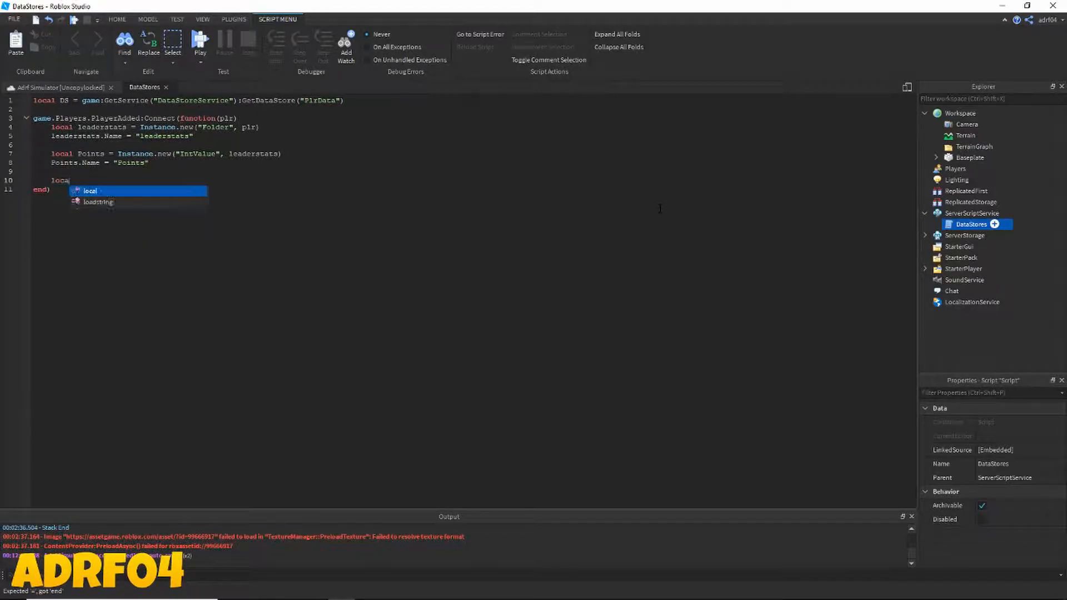
# Step: Add a line loading SavedData with GetAsync(key)
pyautogui.write('SaveD')
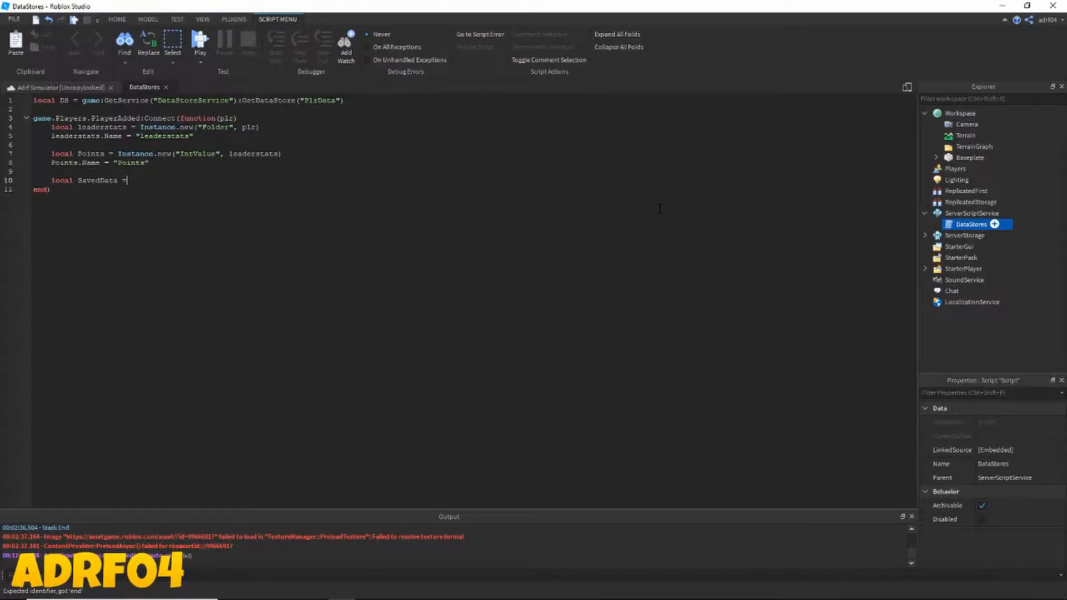
pyautogui.write('DataStore')
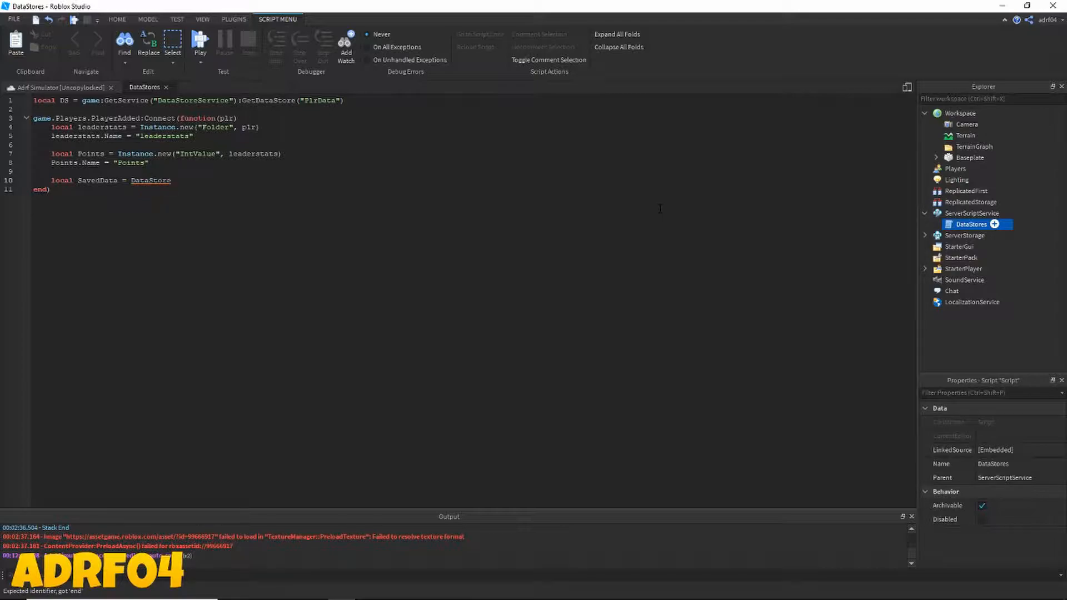
pyautogui.write(':GetA')
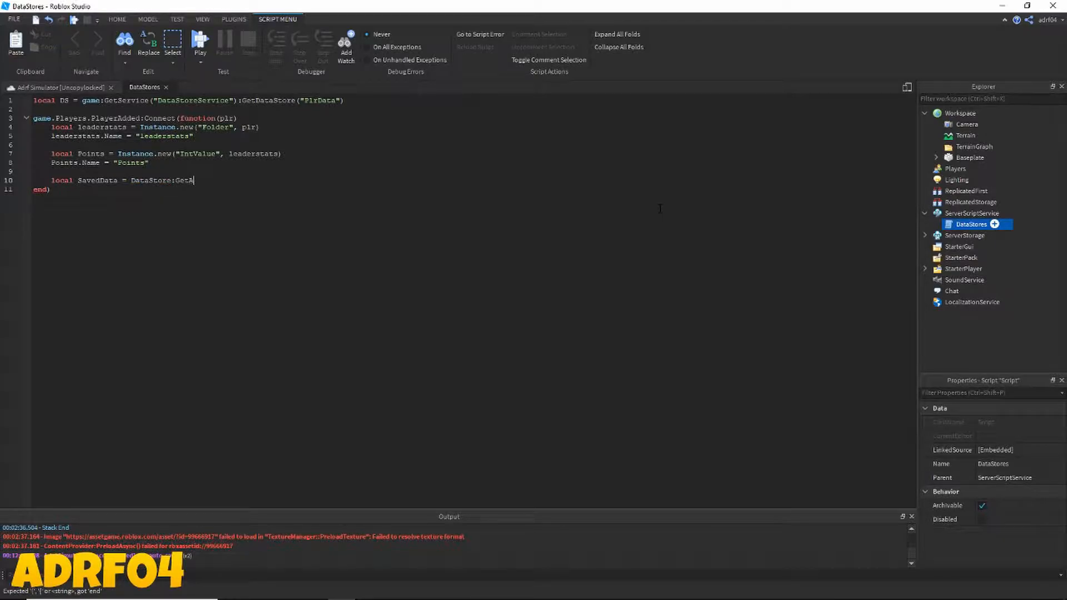
pyautogui.write('sync')
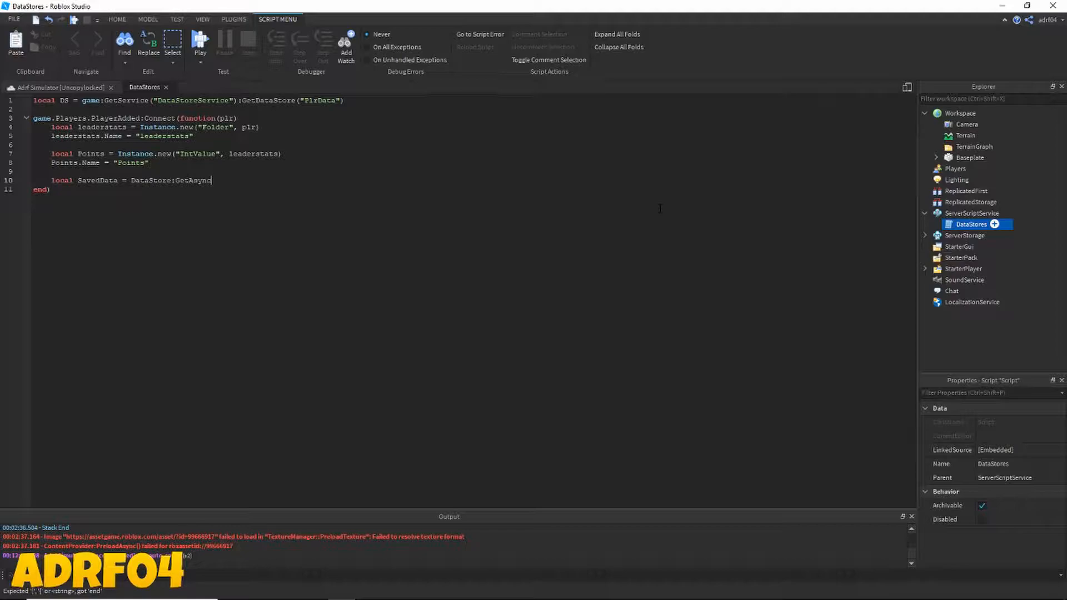
pyautogui.write('(key')
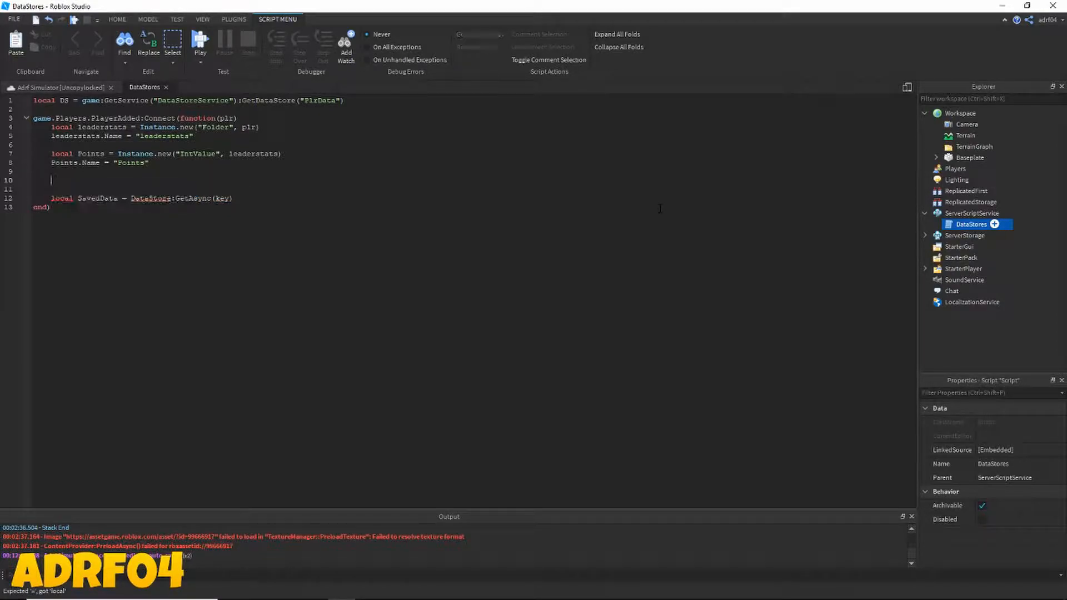
# Step: Define key as "plr-" concatenated with the player's userId
pyautogui.write('local key')
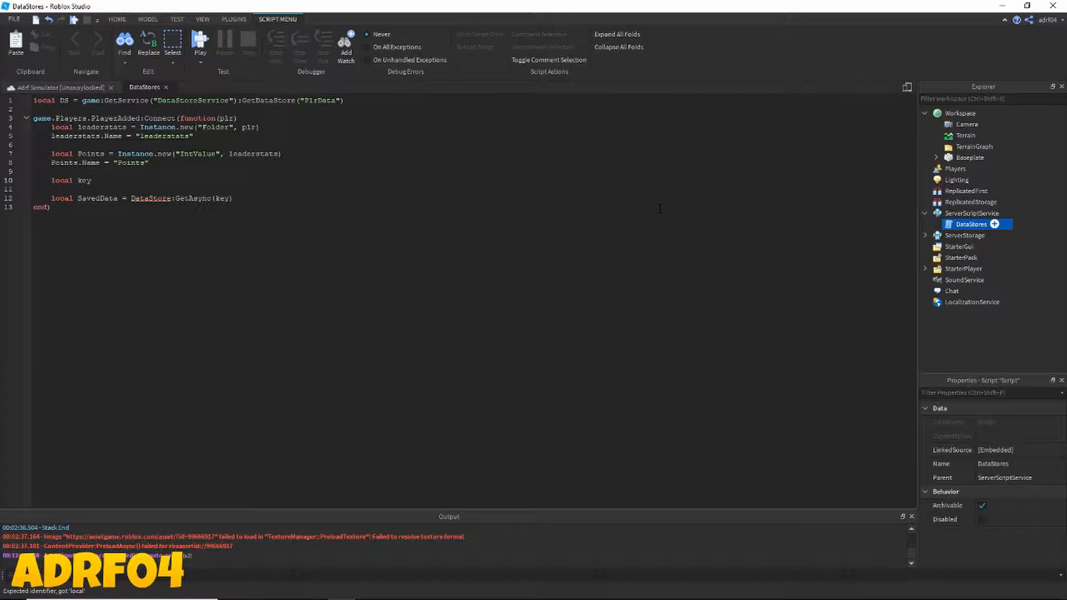
pyautogui.write('= "plr-"')
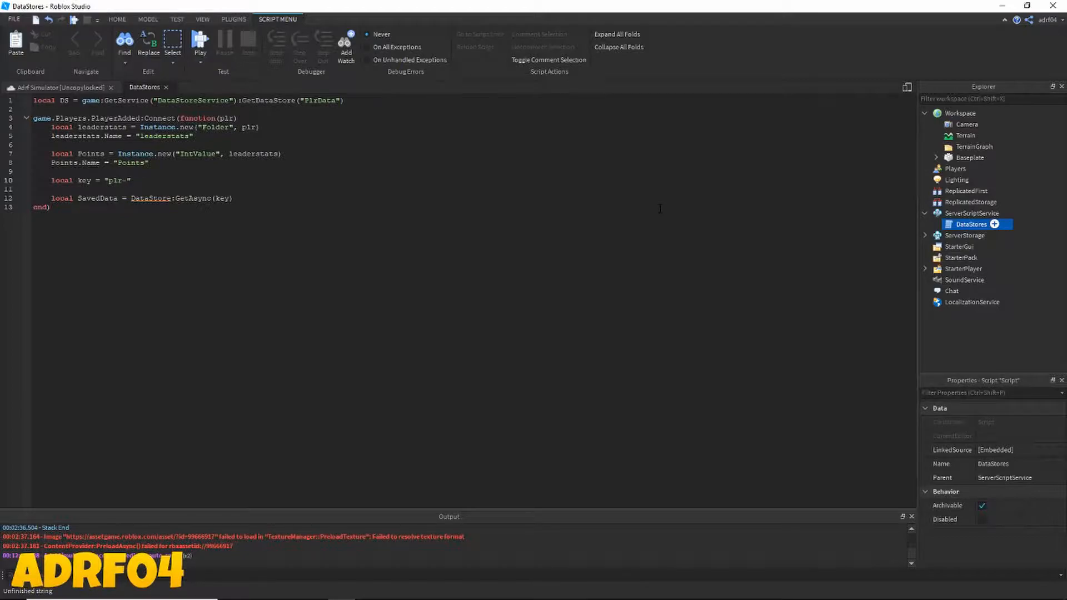
pyautogui.write(',')
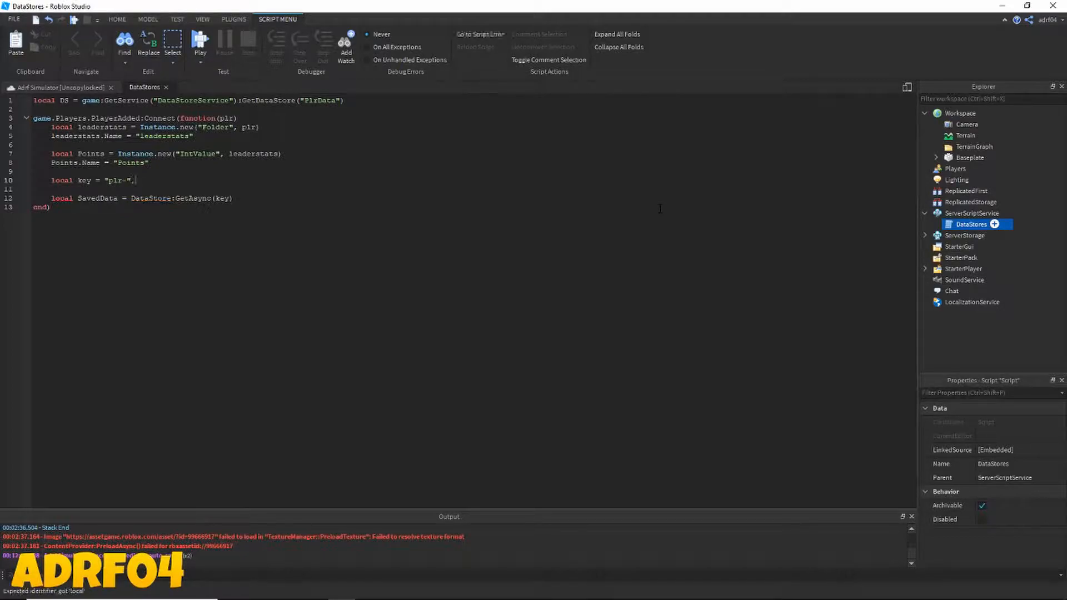
pyautogui.write('..')
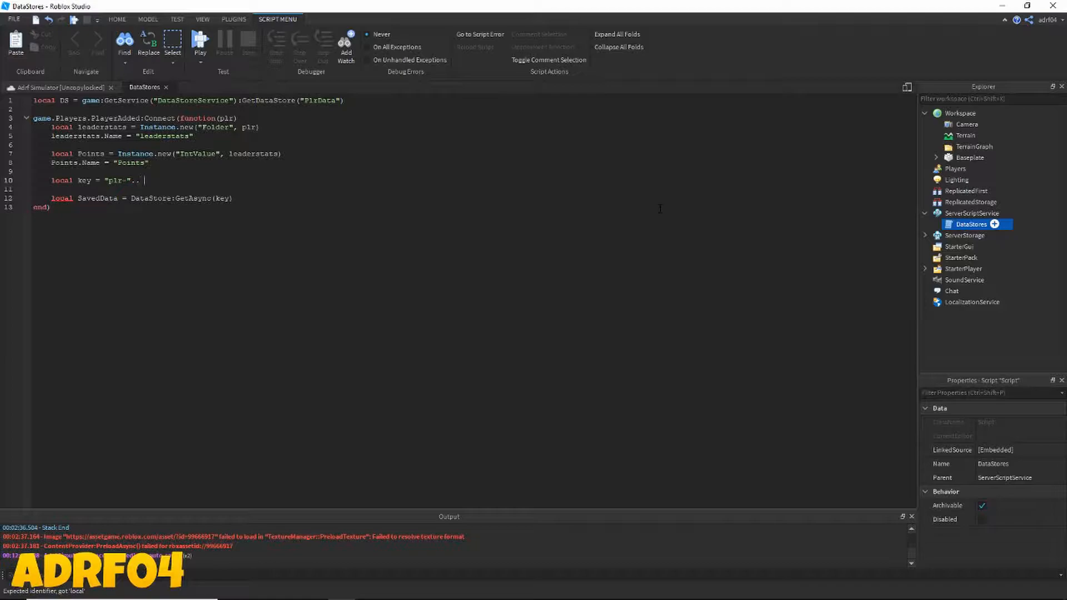
pyautogui.write('plr.i')
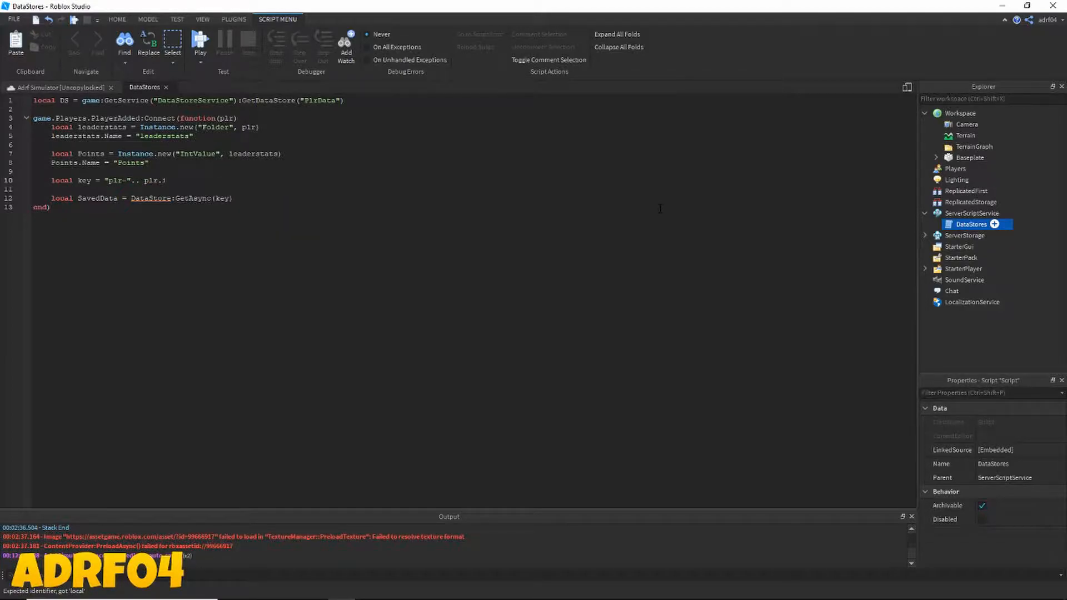
pyautogui.write('userId')
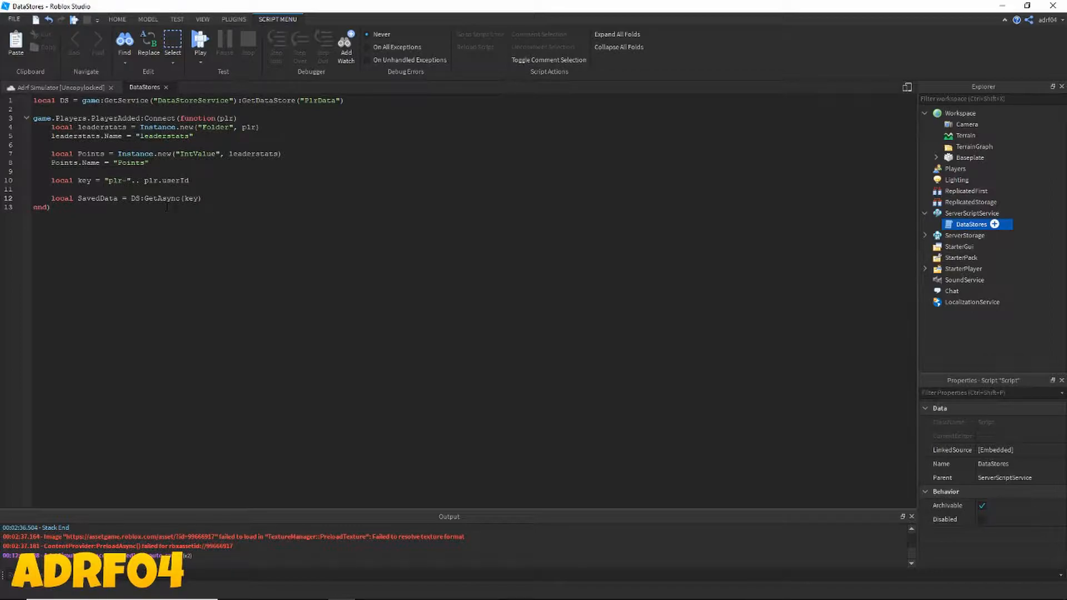
# Step: Add an if SavedData check that sets Points.Value to SavedData[1]
pyautogui.press('enter')
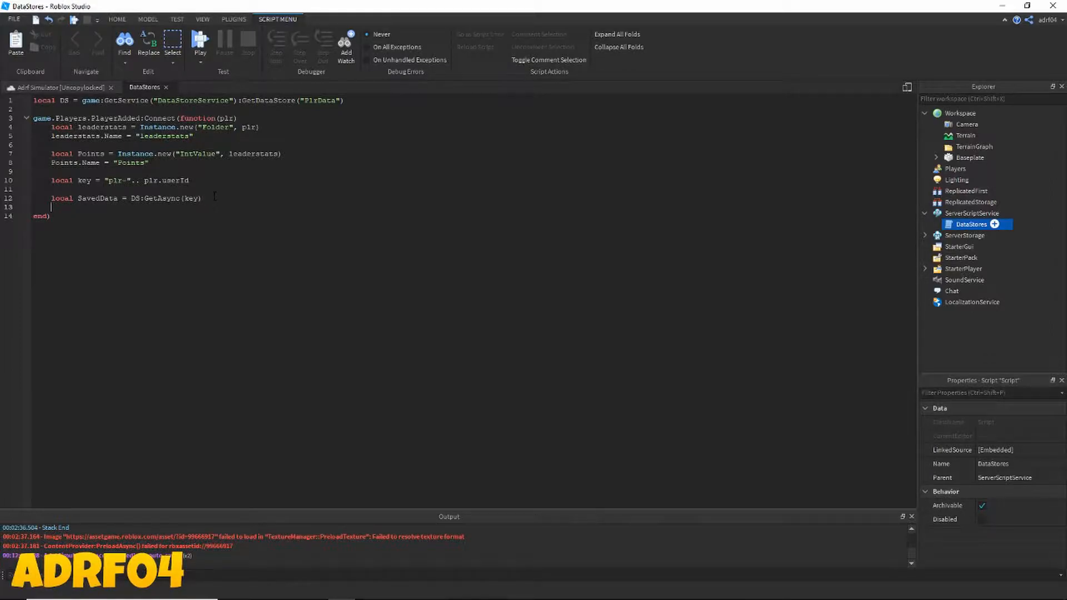
pyautogui.write('if S')
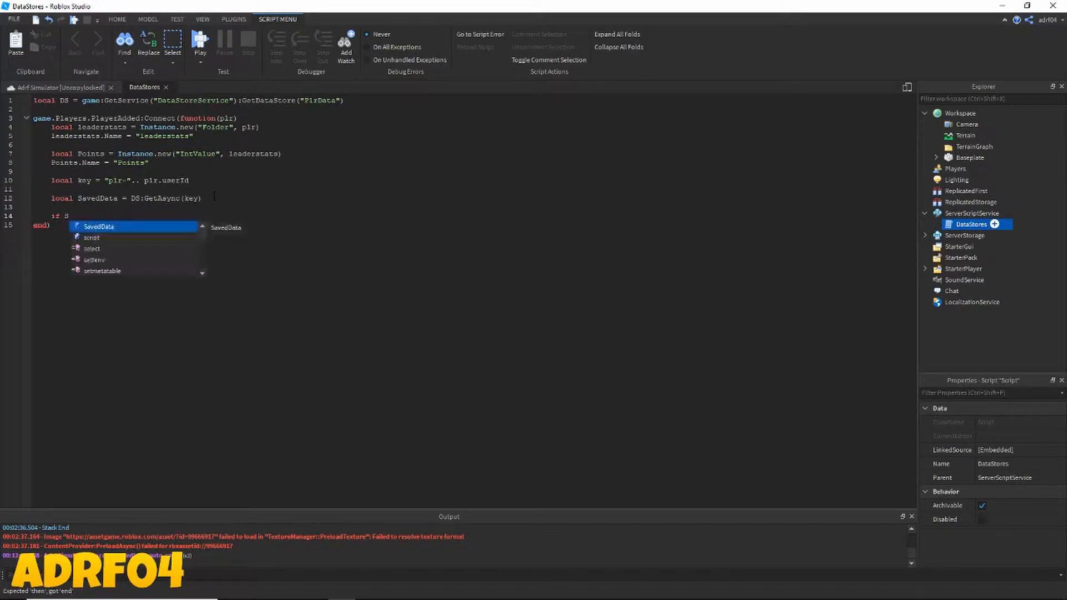
pyautogui.press('Tab')
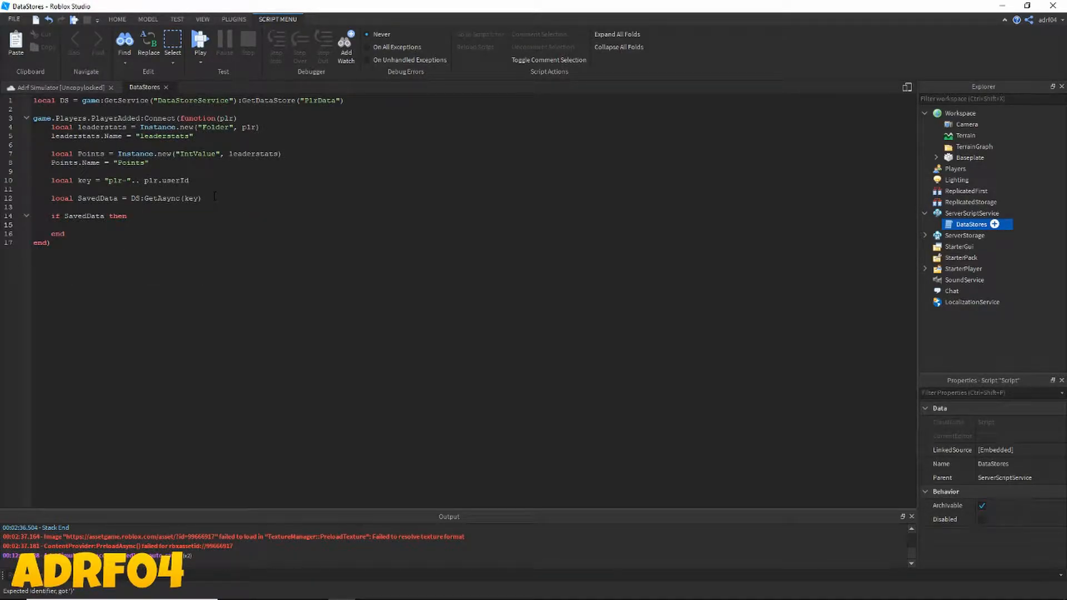
pyautogui.write('p')
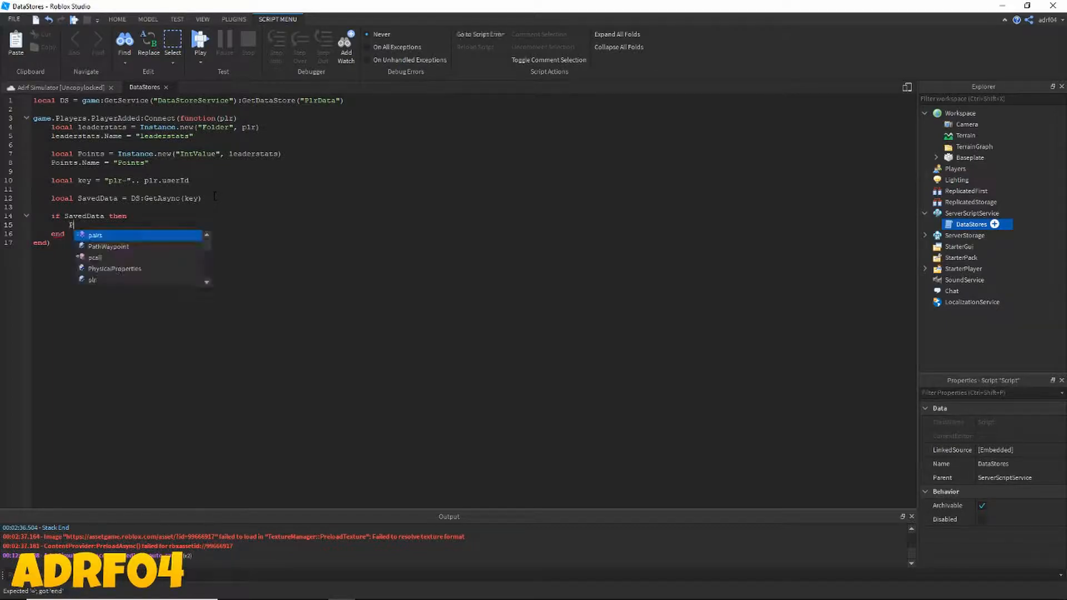
pyautogui.write('Points.Value = SavedData[')
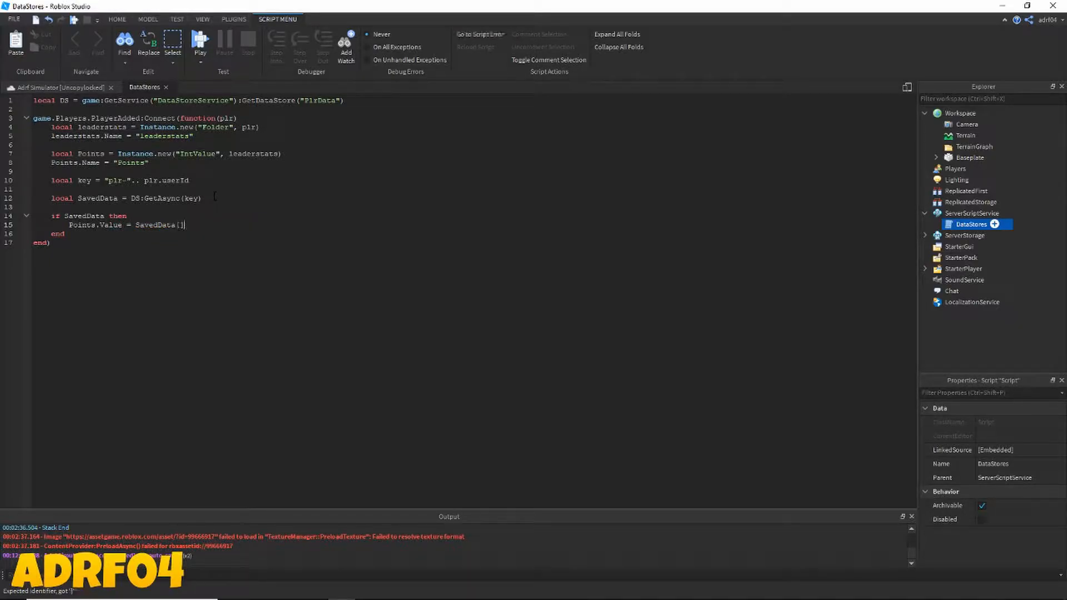
pyautogui.write('1')
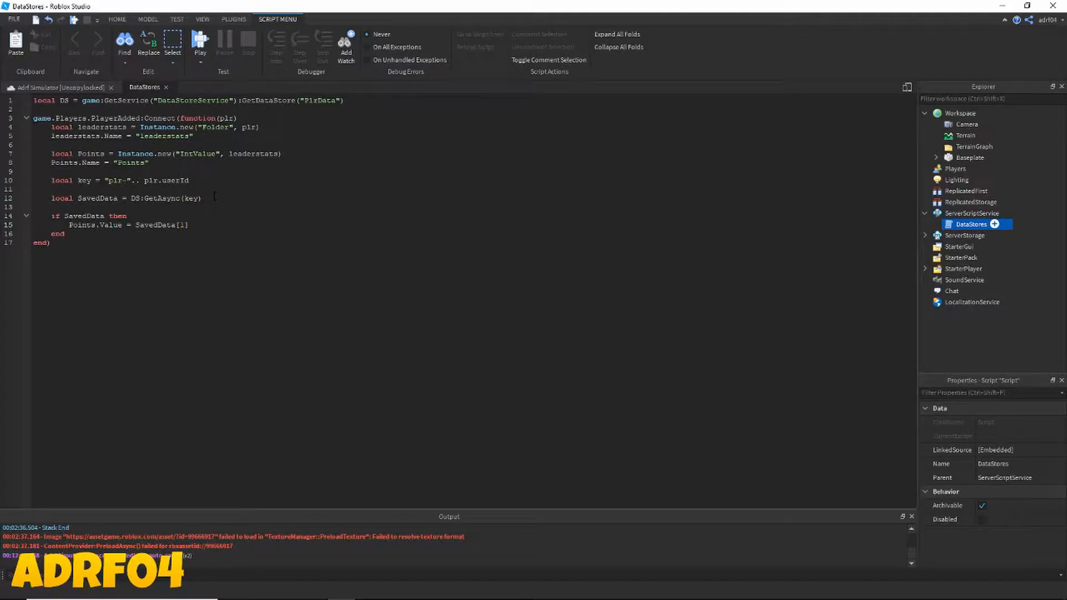
# Step: Add an else branch defining DataToSave as {Points.Value}
pyautogui.press('enter')
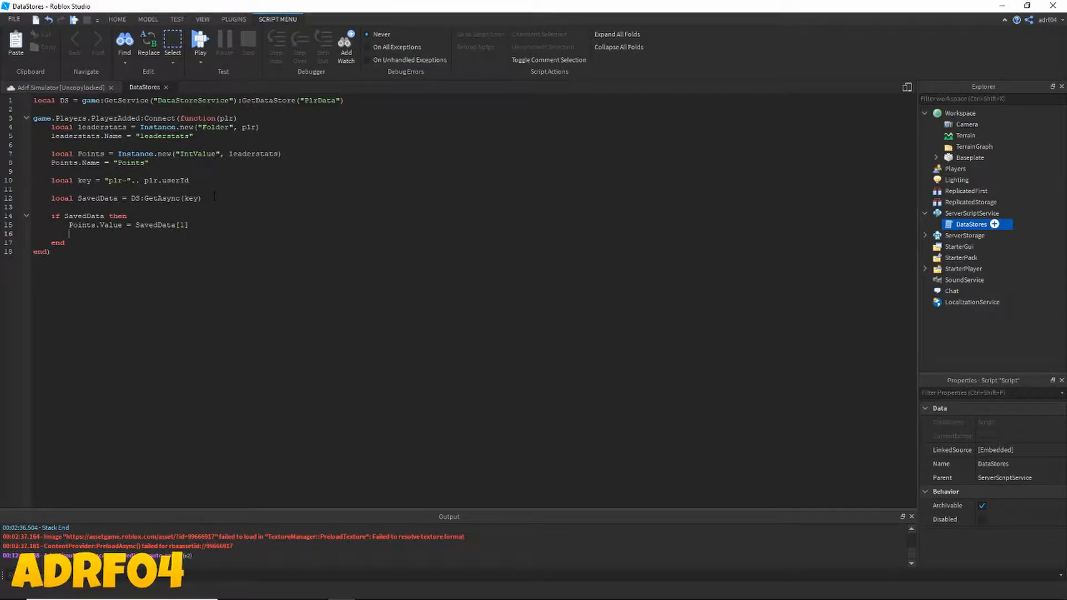
pyautogui.write('else')
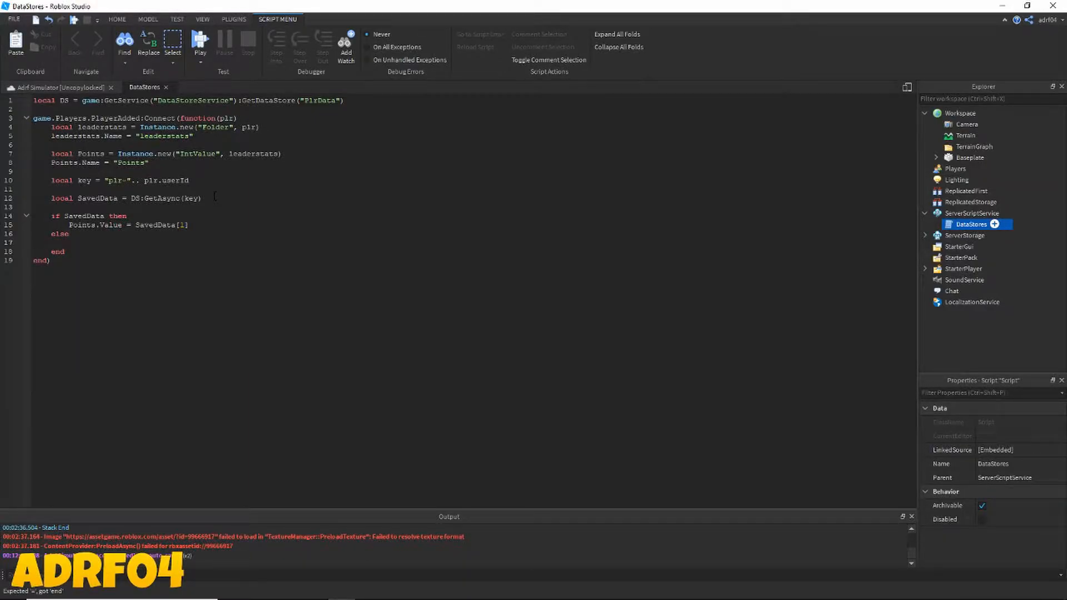
pyautogui.write('local Data')
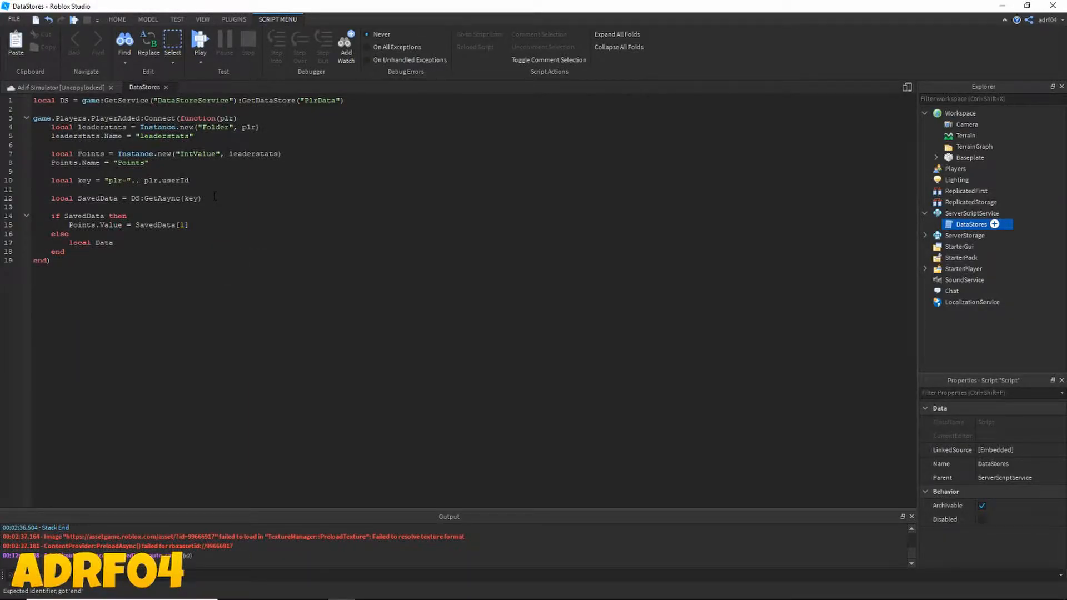
pyautogui.write('ToSav')
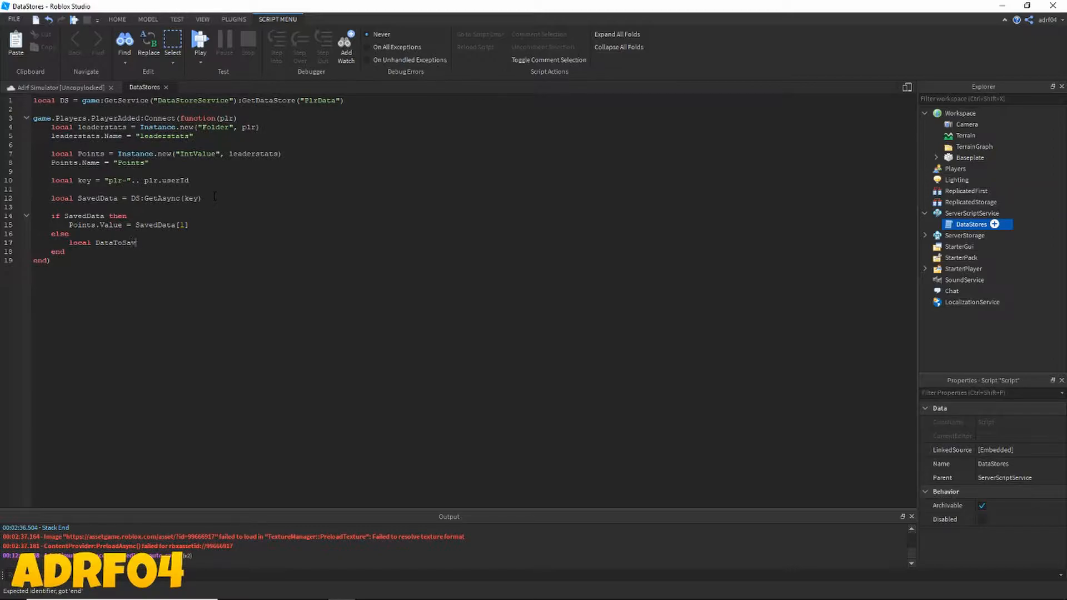
pyautogui.write('=')
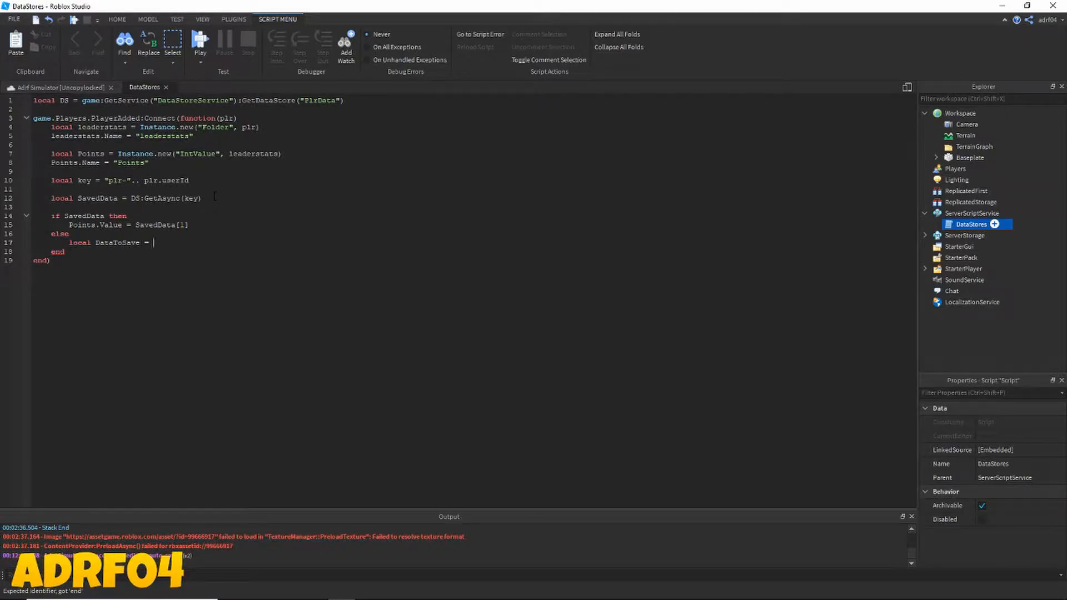
pyautogui.write('{}')
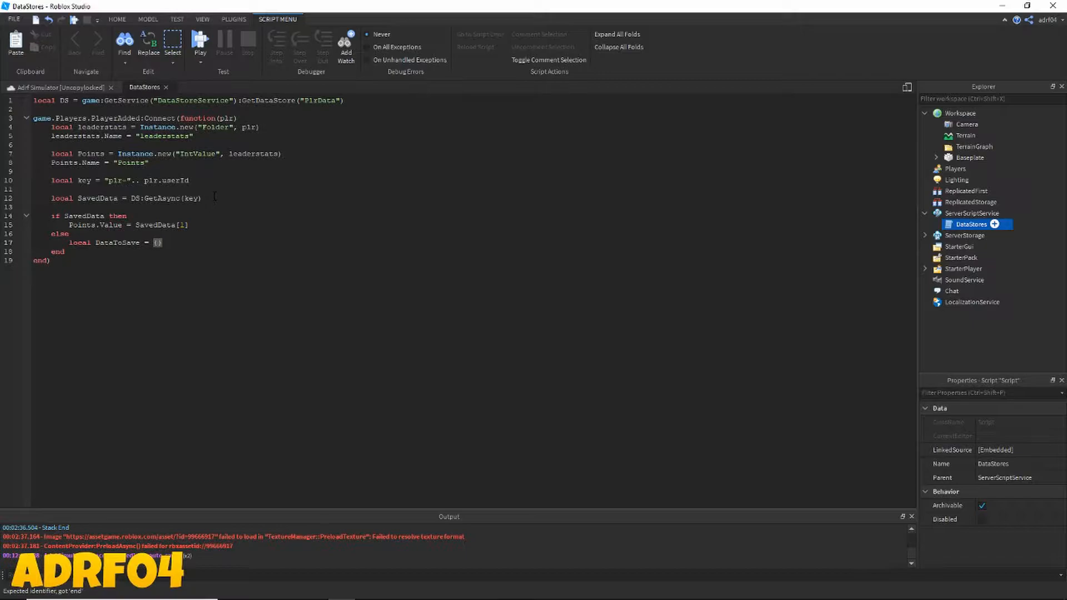
pyautogui.write('Points.Value')
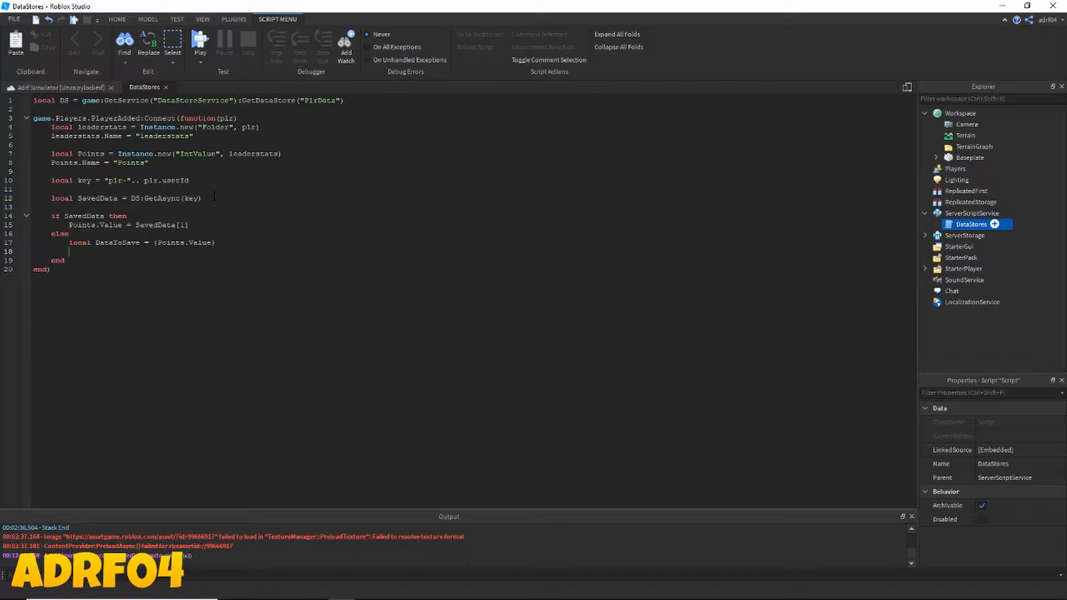
# Step: Save DataToSave with DS:SetAsync(key, DataToSave)
pyautogui.write('DataSto')
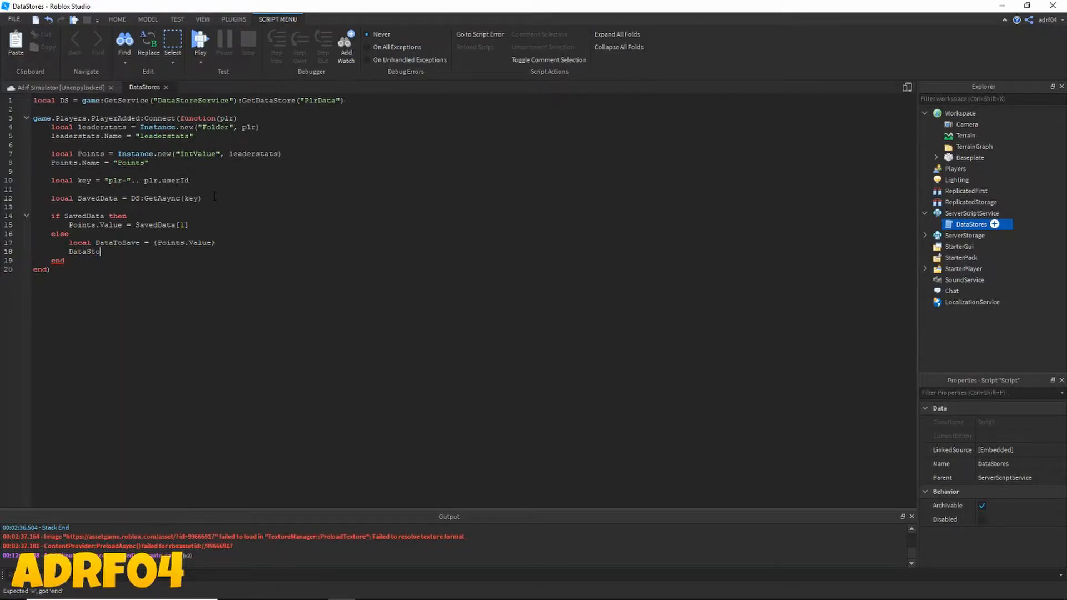
pyautogui.write('re:SetAs')
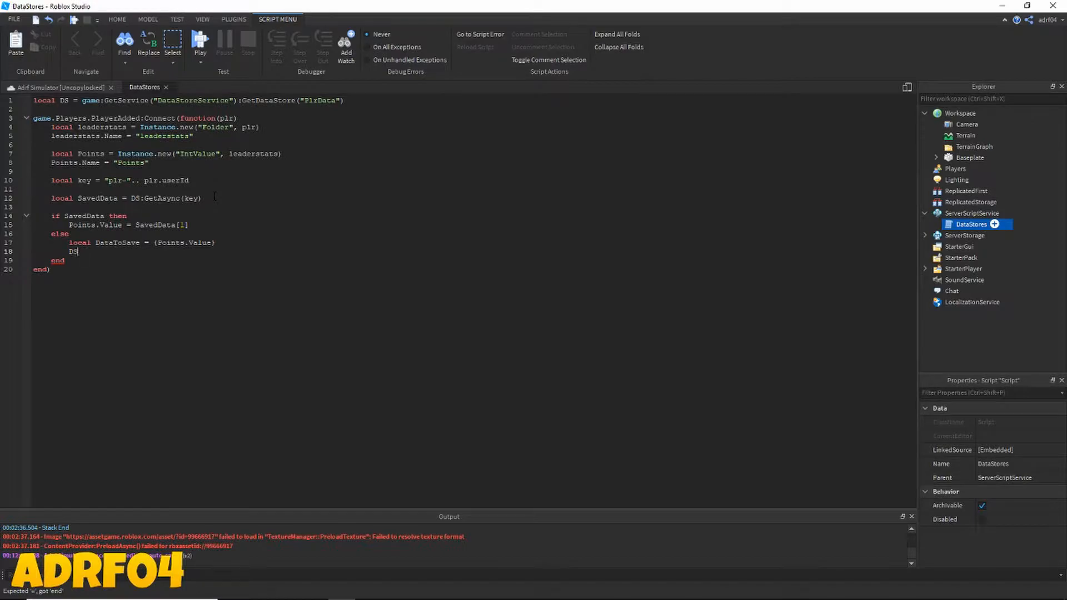
pyautogui.write(':SetAs')
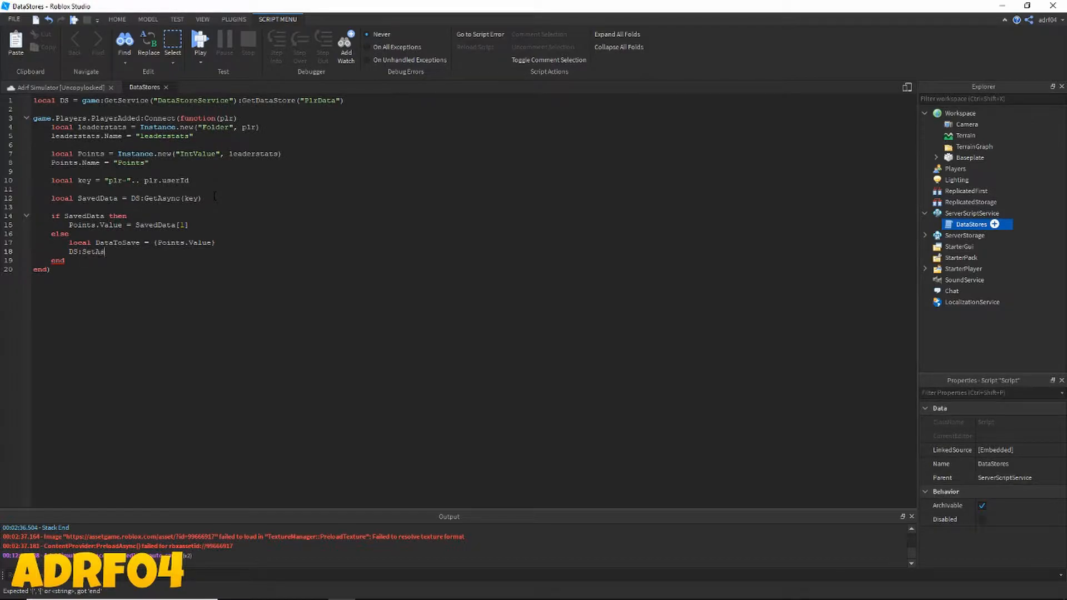
pyautogui.write('ync')
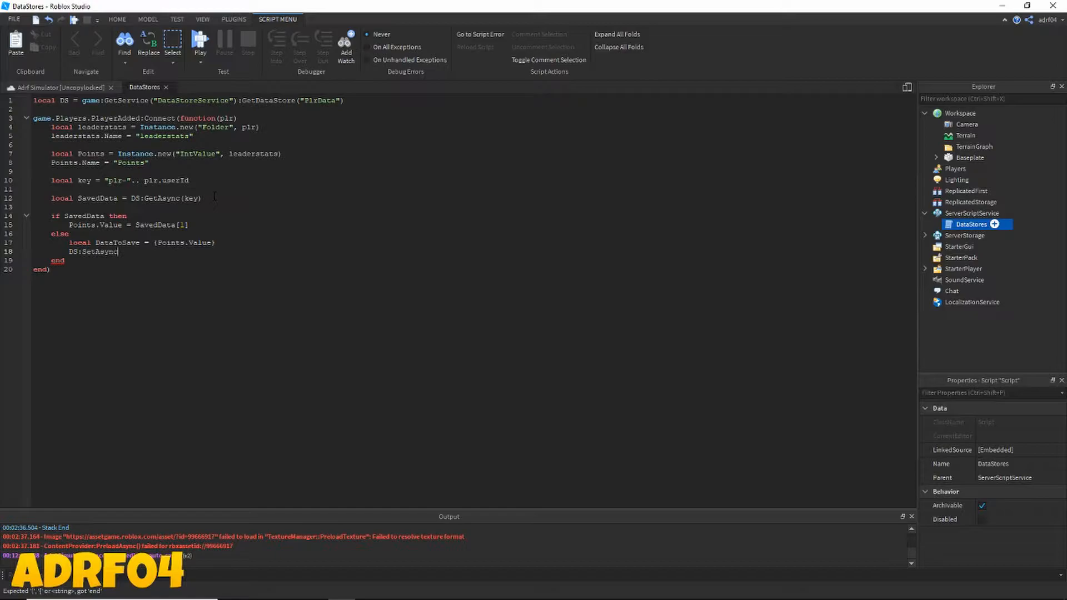
pyautogui.write('(key)')
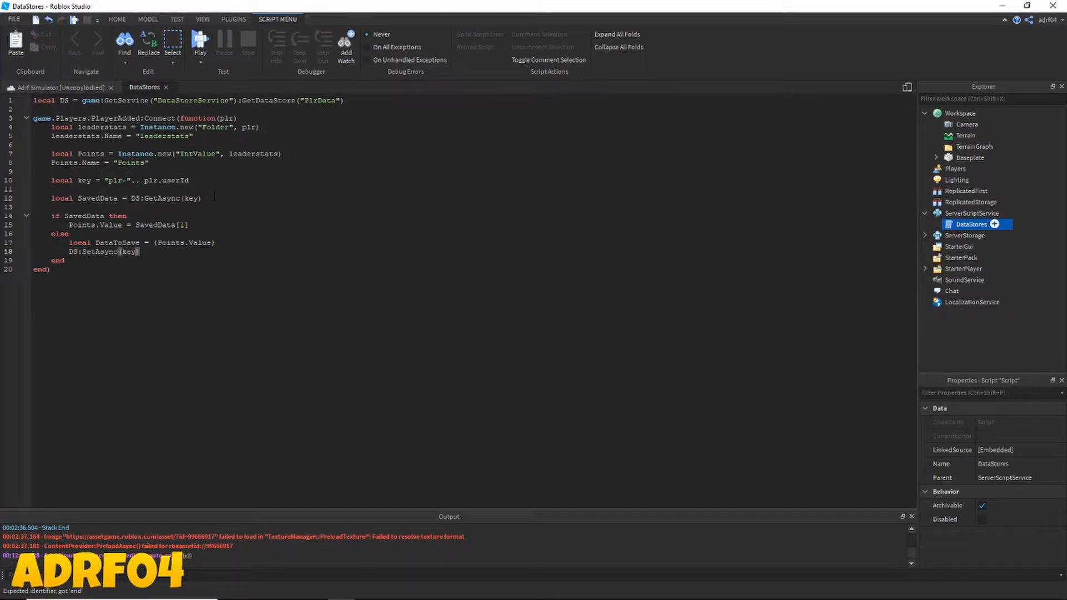
pyautogui.write('DataToSave')
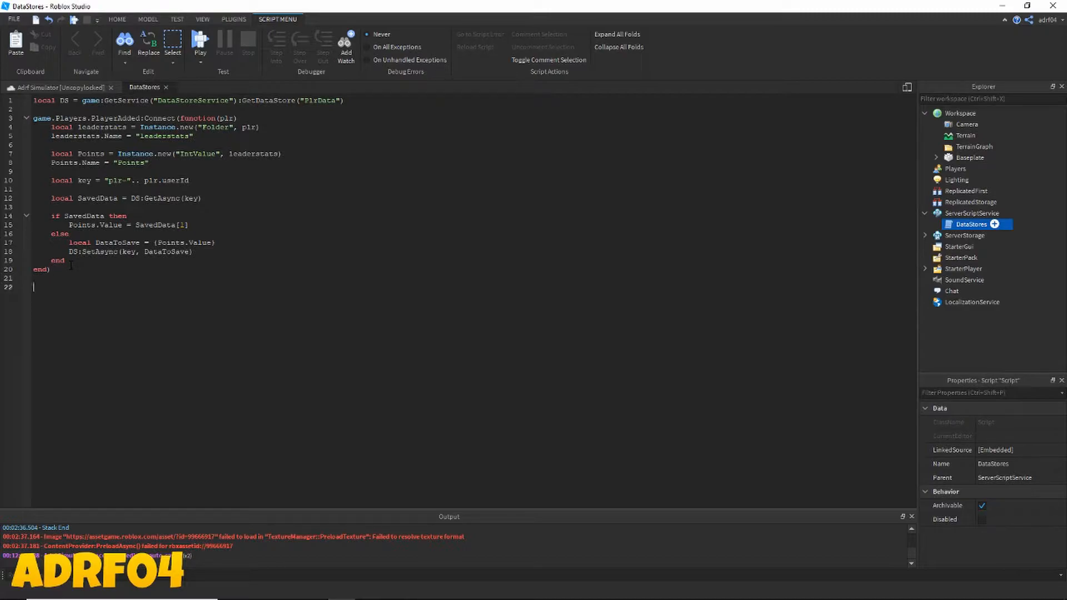
# Step: Add a PlayerRemoving handler that builds the key from the player's userId
pyautogui.write('game')
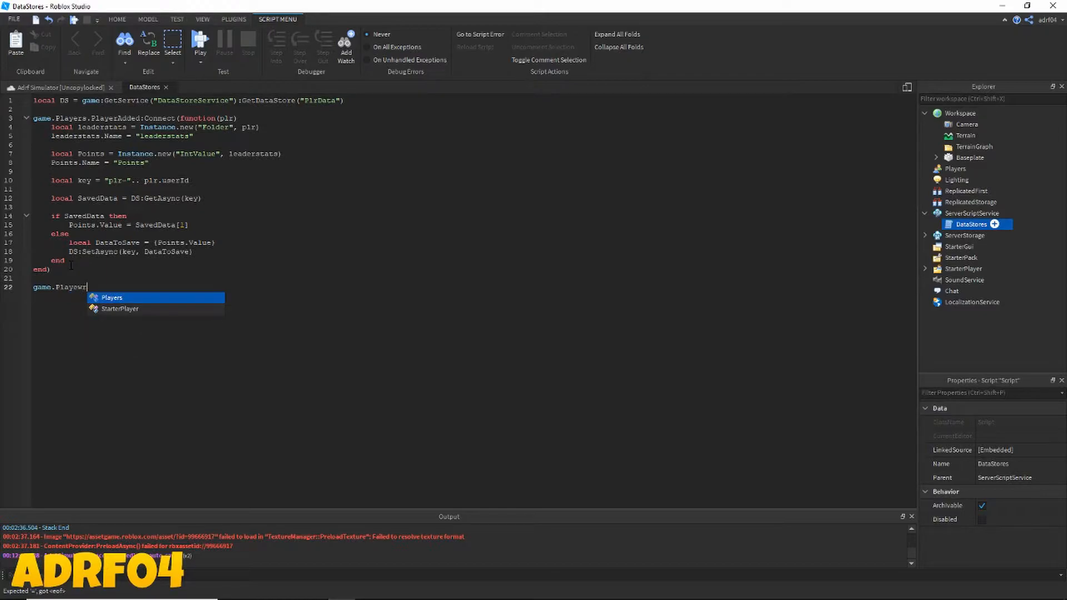
pyautogui.write('.')
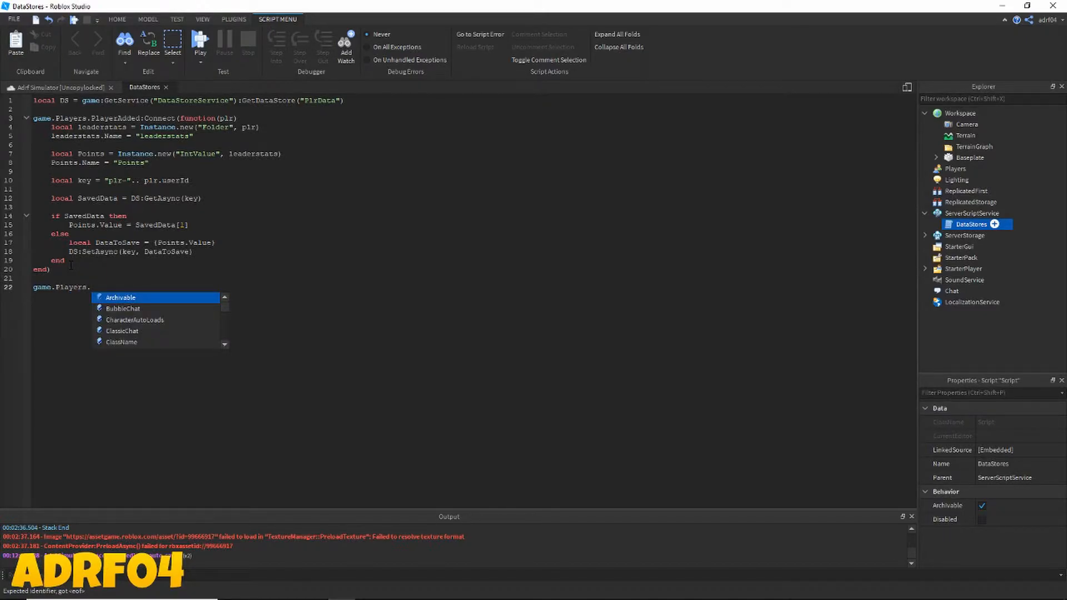
pyautogui.write('PlayerRemoving:C')
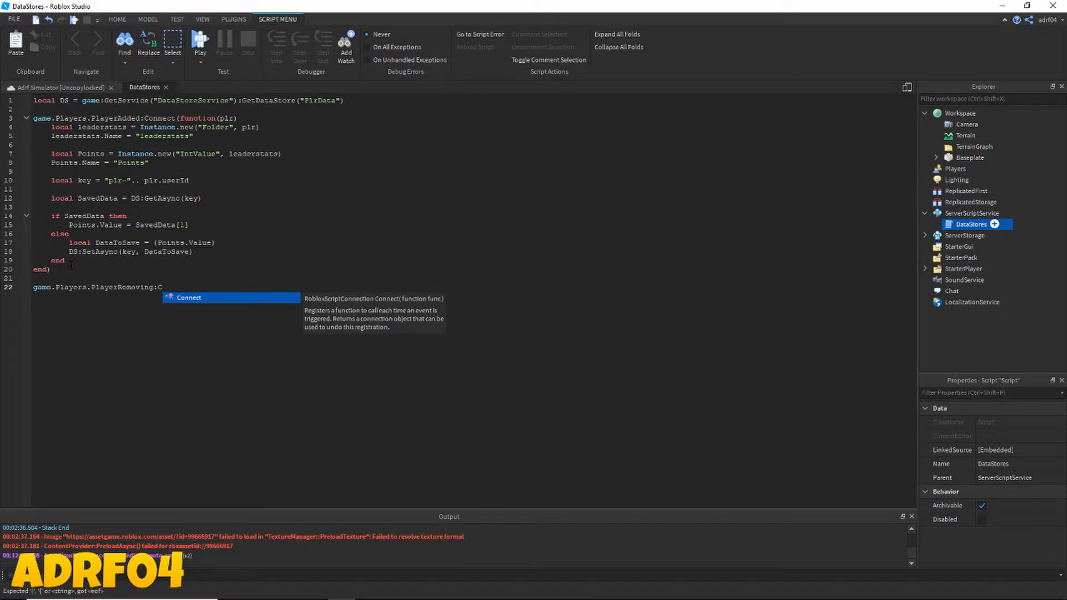
pyautogui.write('(function(plr')
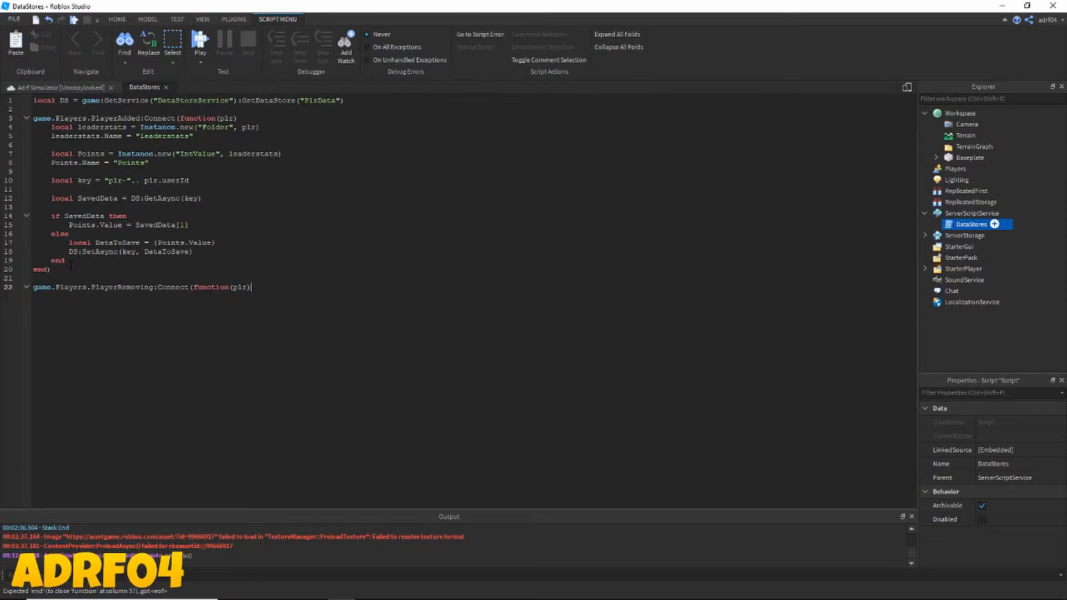
pyautogui.write('local key = "plr-"..')
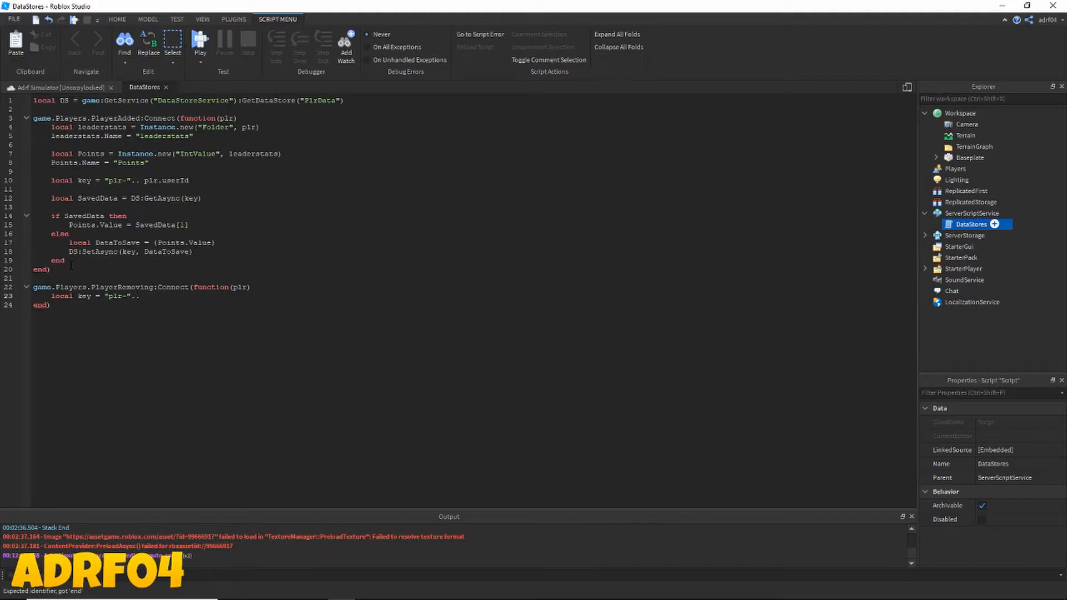
pyautogui.write('plr.use')
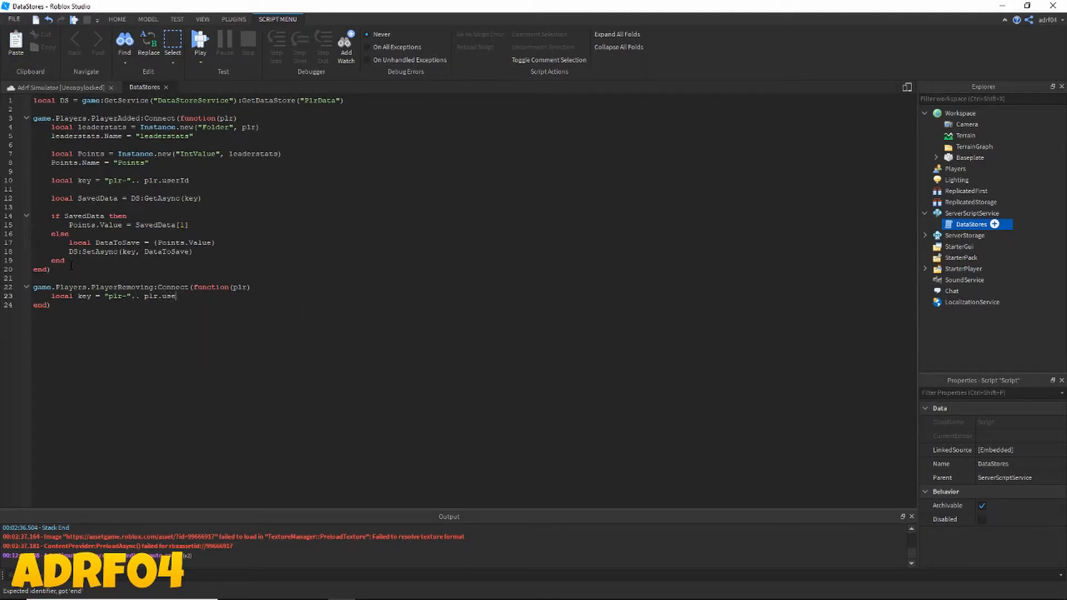
pyautogui.write('rId')
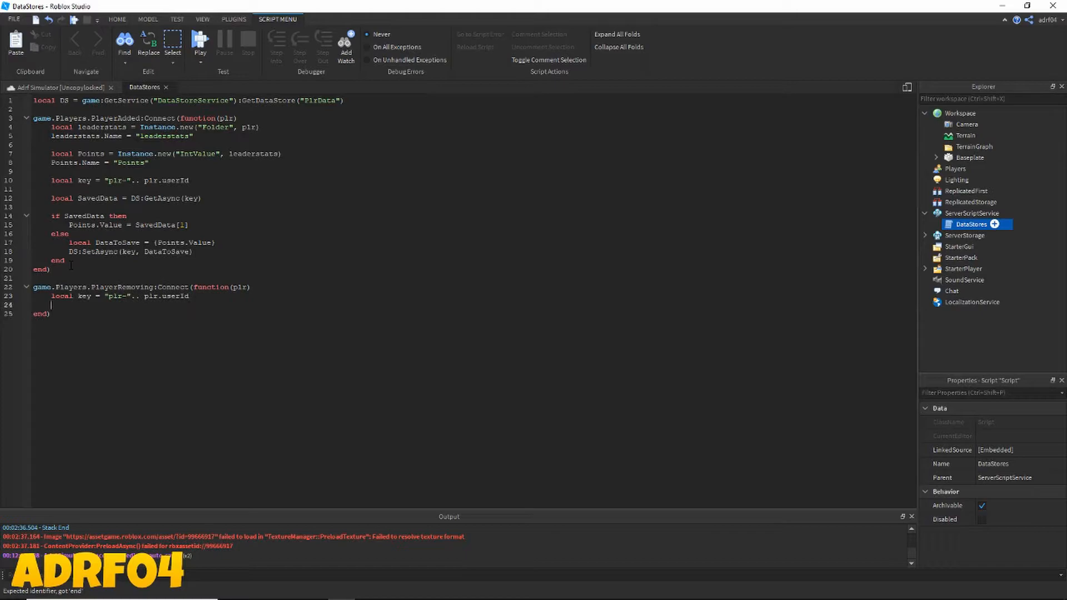
# Step: Set DataToSave to {plr.leaderstats.Points.Value} and save it with DS:SetAsync
pyautogui.write('local D')
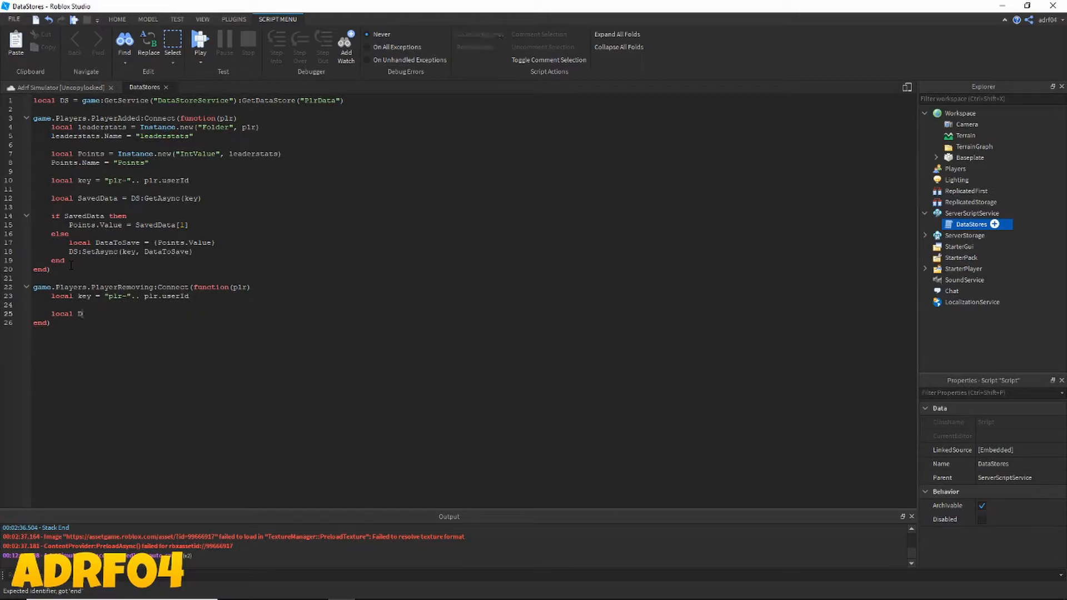
pyautogui.write('DataToSae')
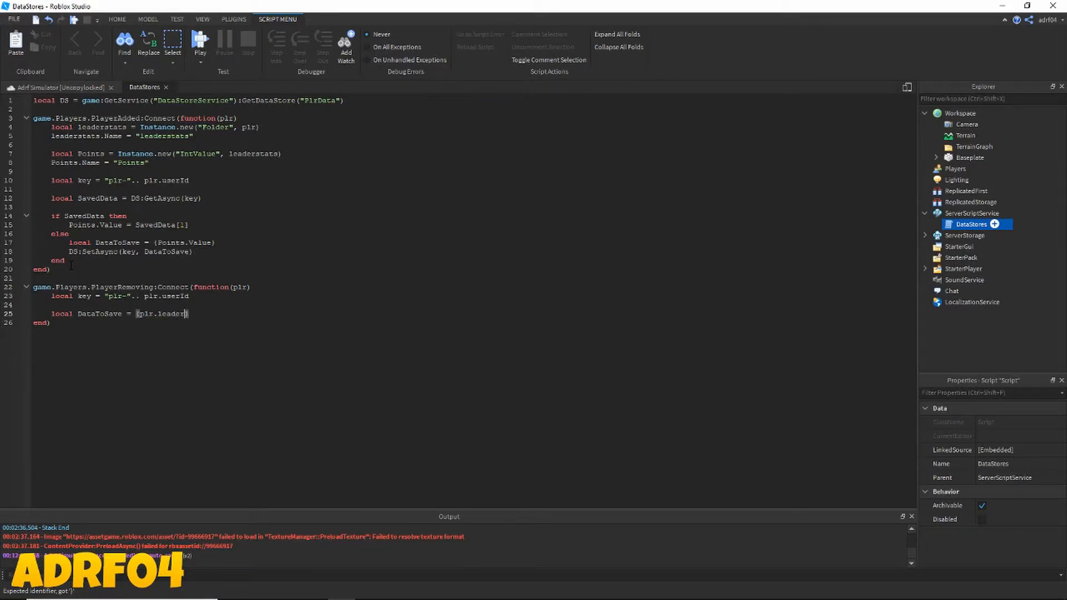
pyautogui.write('stats')
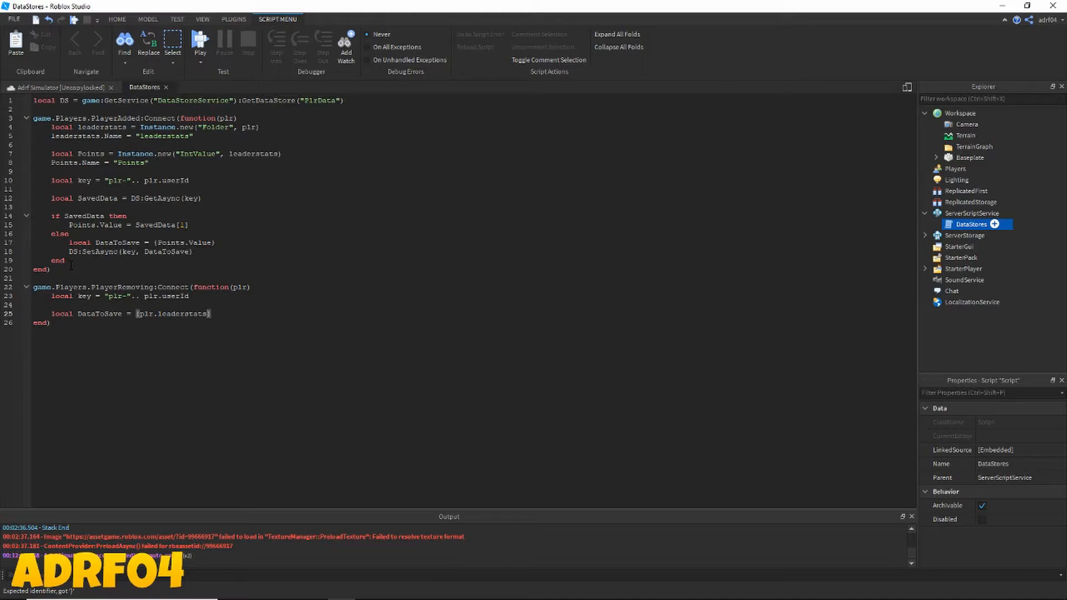
pyautogui.write('.Points')
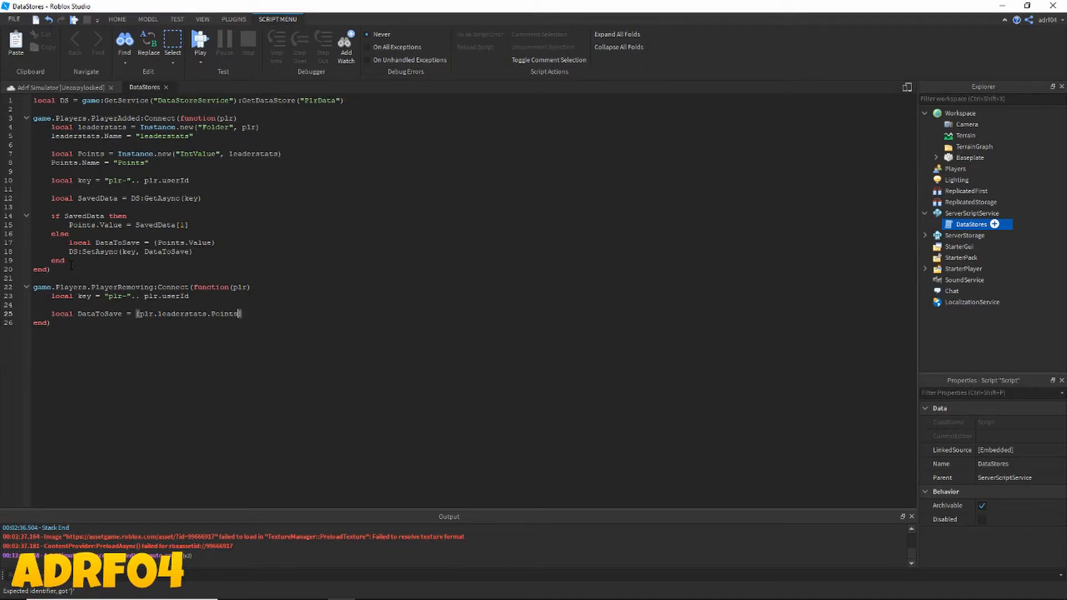
pyautogui.write('.Value')
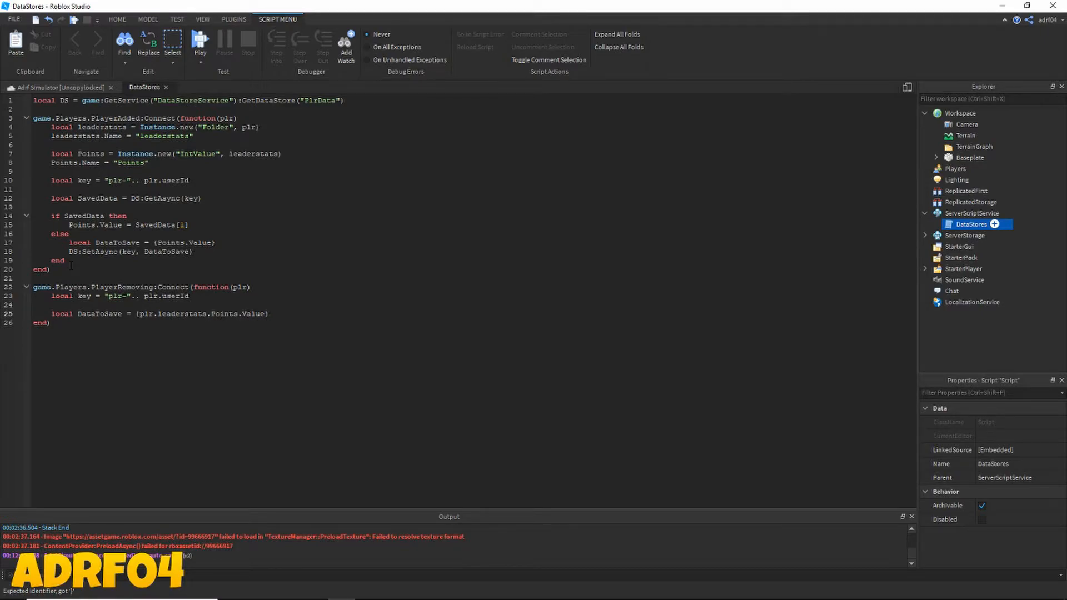
pyautogui.write('DS')
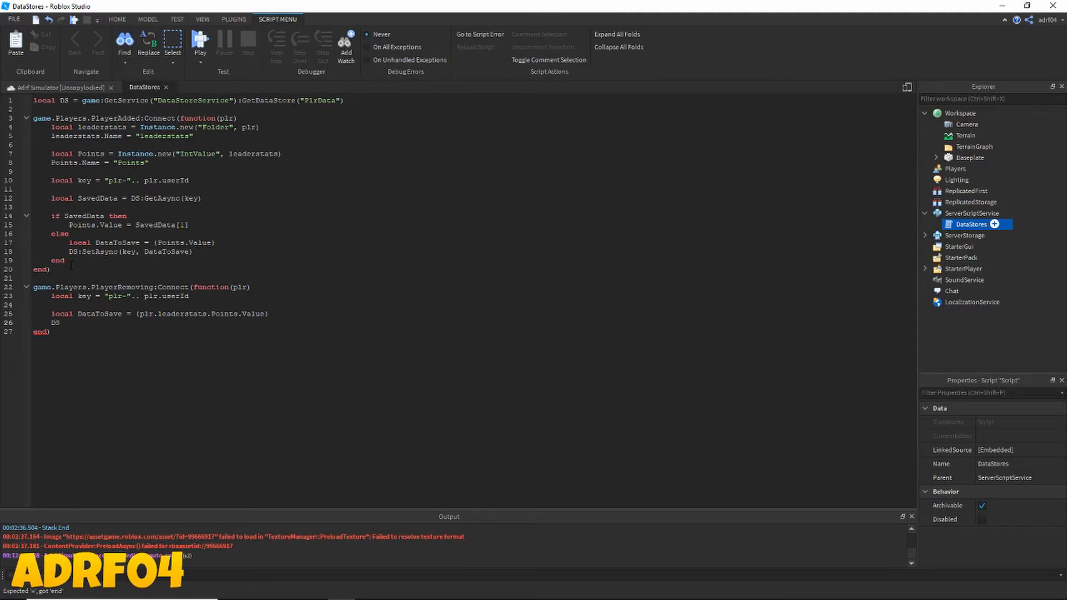
pyautogui.write(':SetAsync(key')
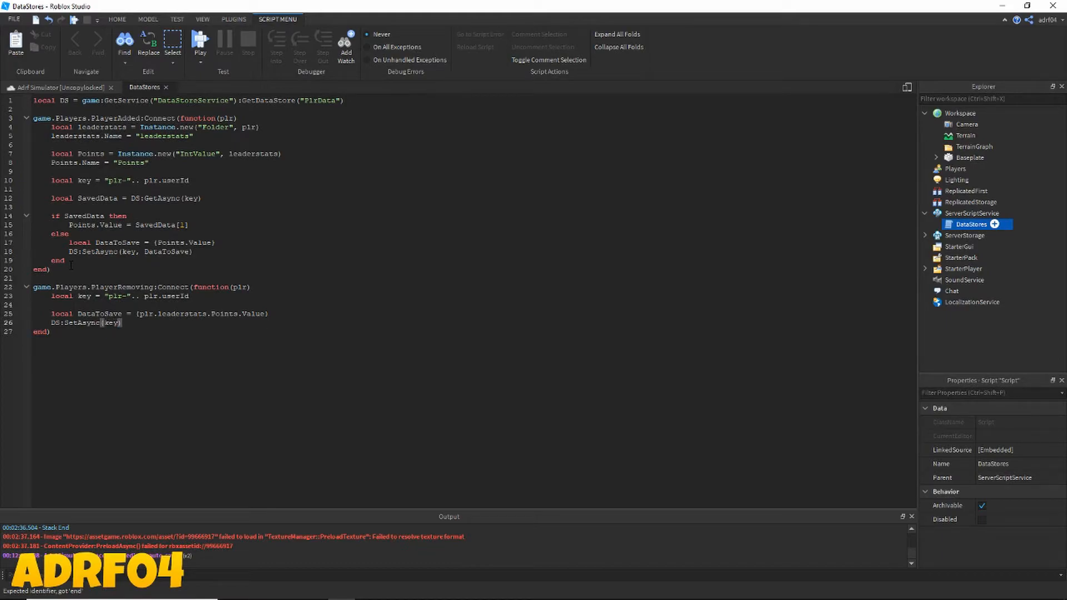
pyautogui.write('DataT')
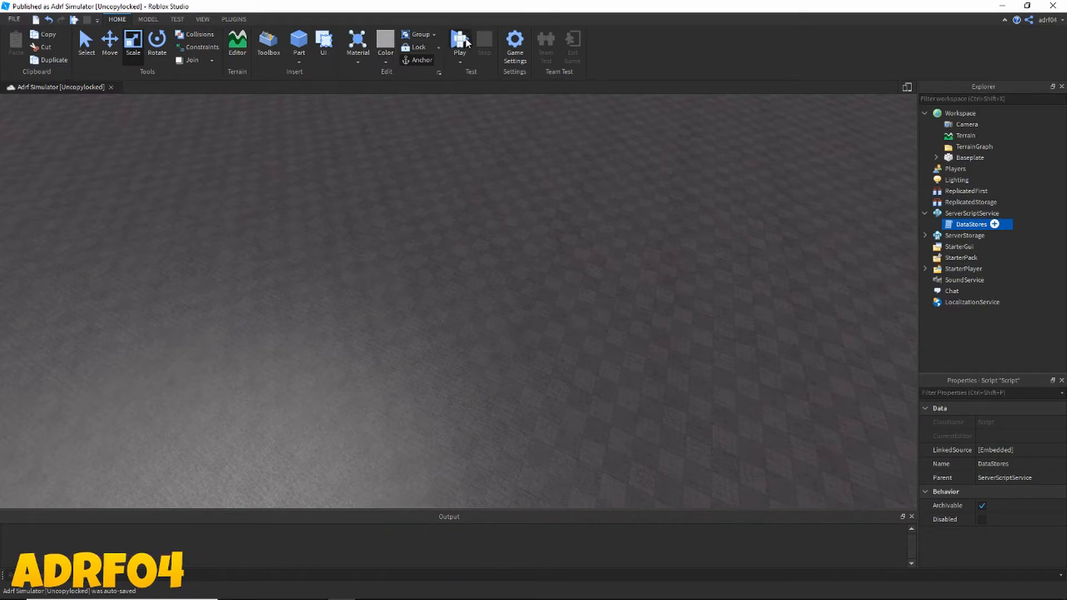
# Step: Play-test the game, confirm leaderstats Points is 0, then stop the test
pyautogui.click(459, 42)
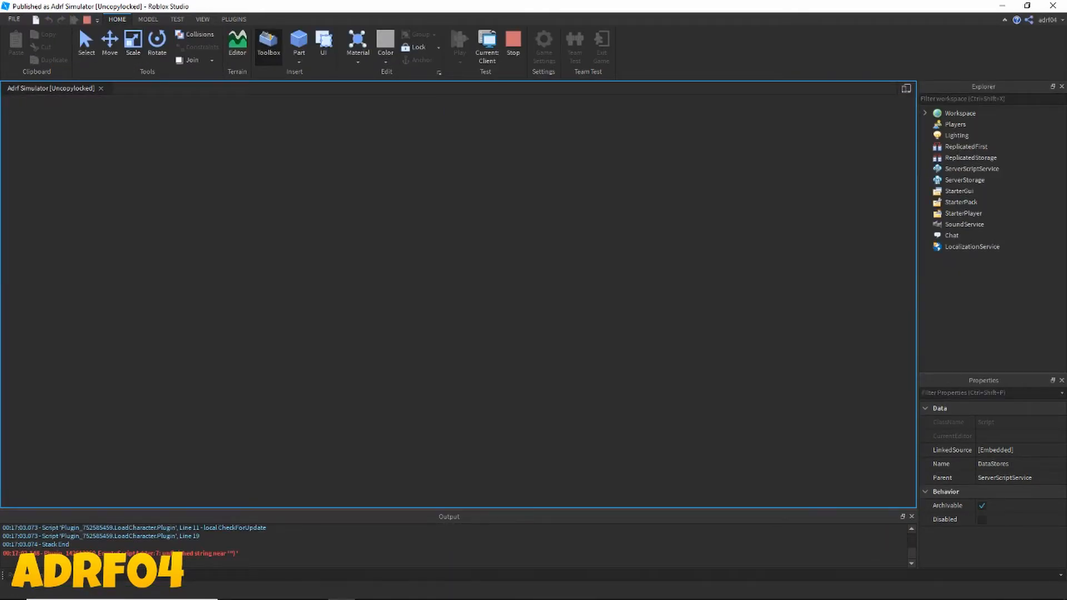
pyautogui.click(487, 45)
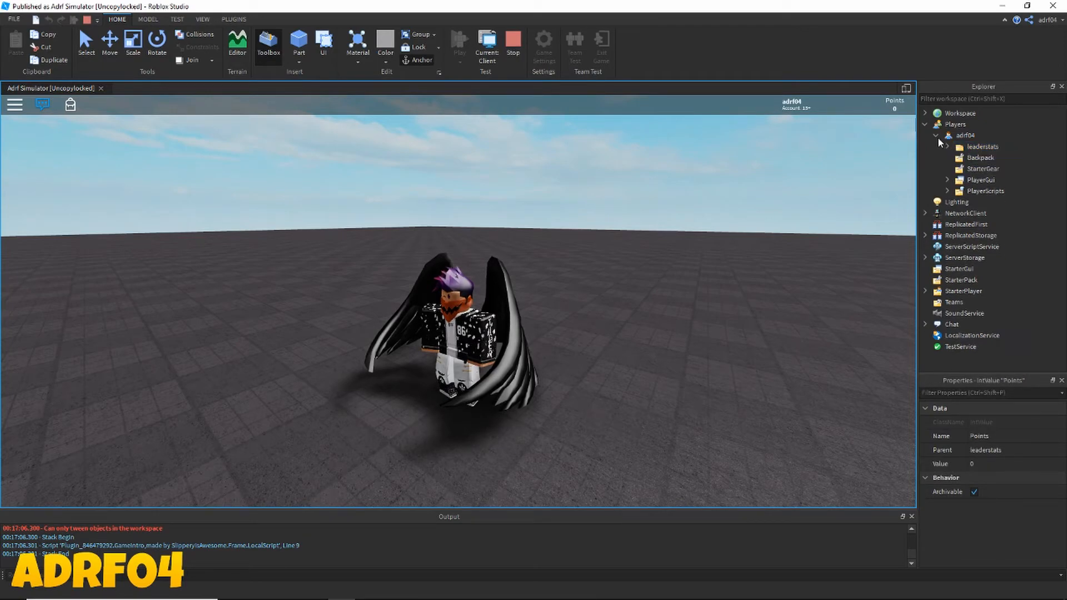
pyautogui.click(936, 124)
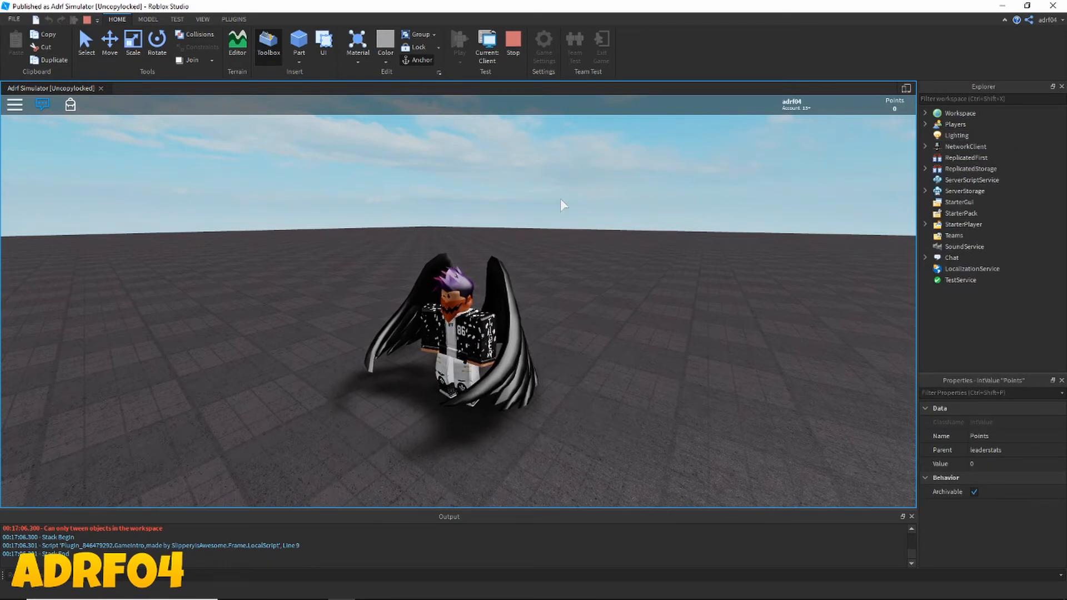
pyautogui.click(512, 42)
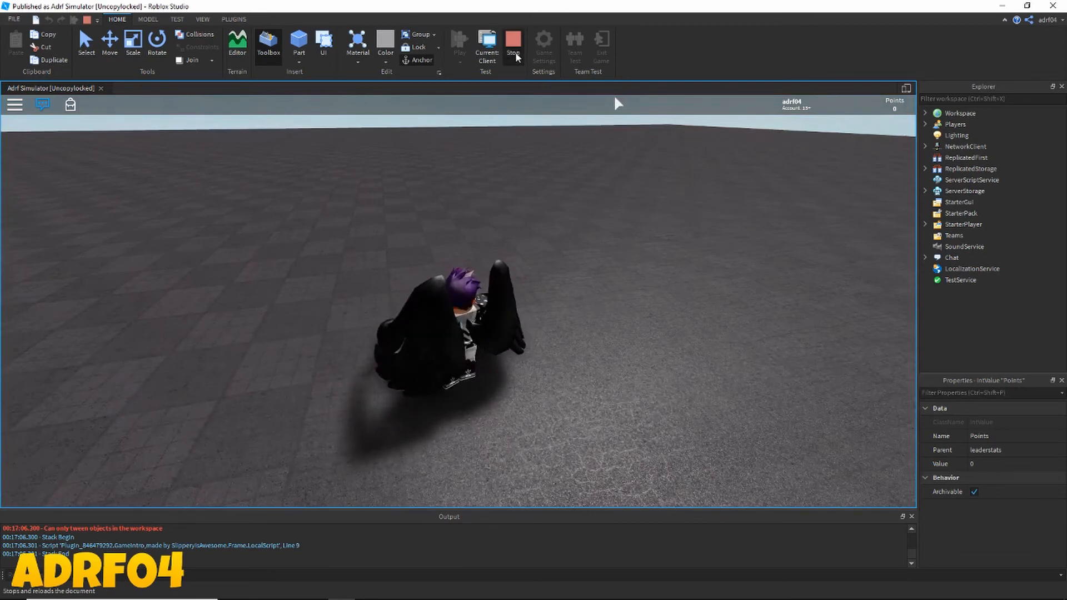
pyautogui.click(512, 42)
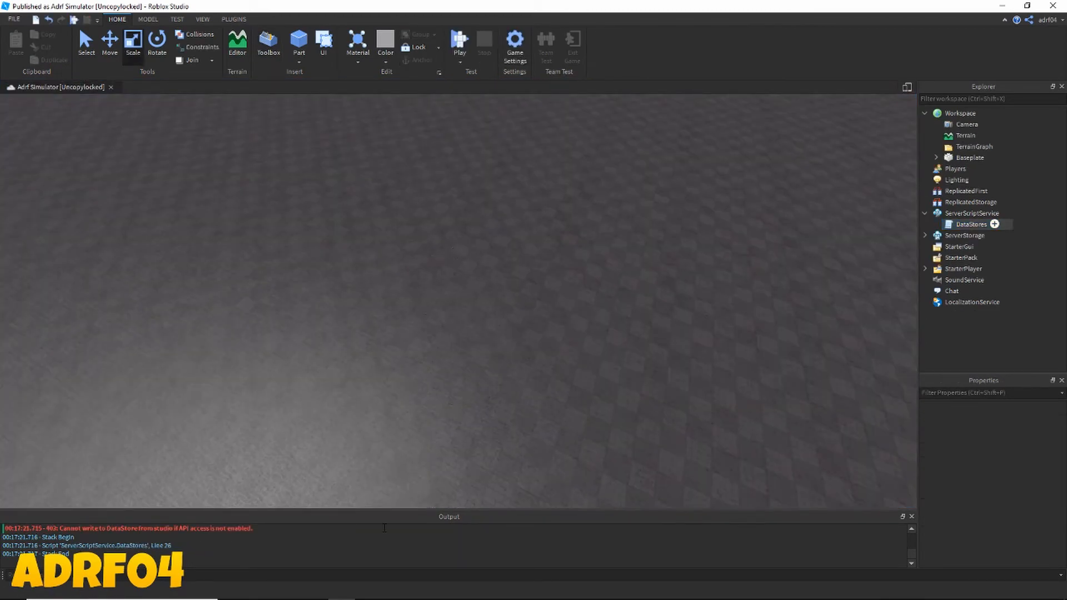